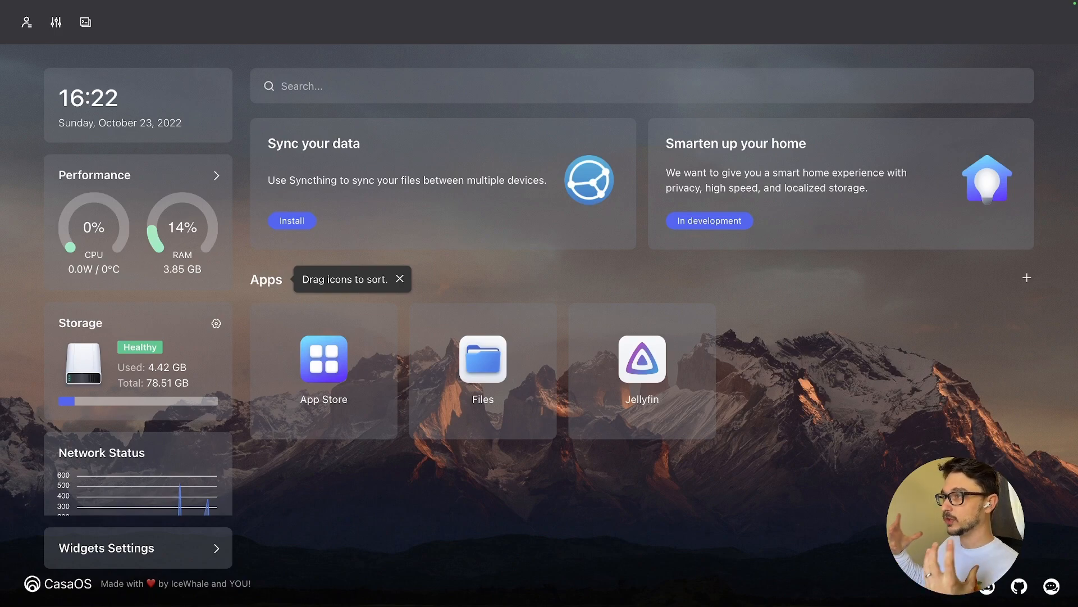
{"action": "mouse_move", "coordinate": [514, 125]}
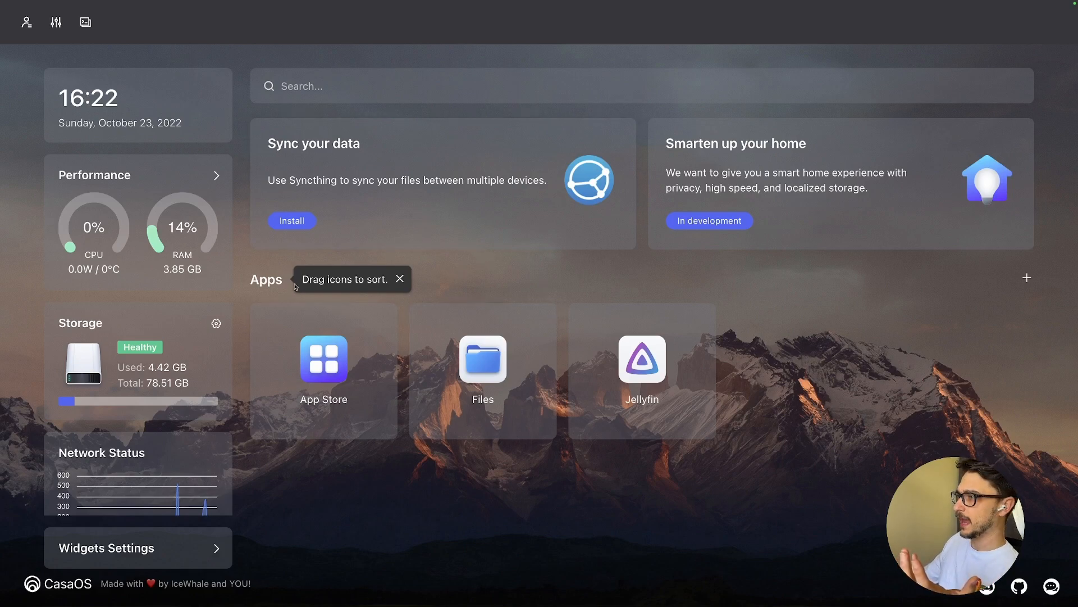
{"action": "mouse_move", "coordinate": [323, 365]}
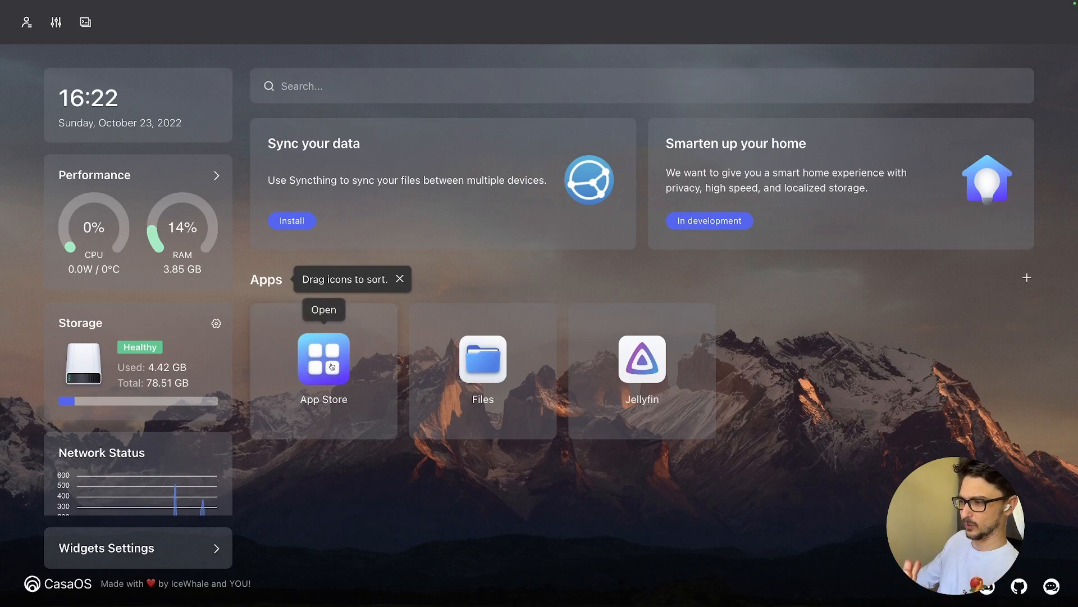
Step: Browse the CasaOS App Store listings, including Nextcloud, Plex, Jellyfin and Syncthing
{"action": "left_click", "coordinate": [324, 358]}
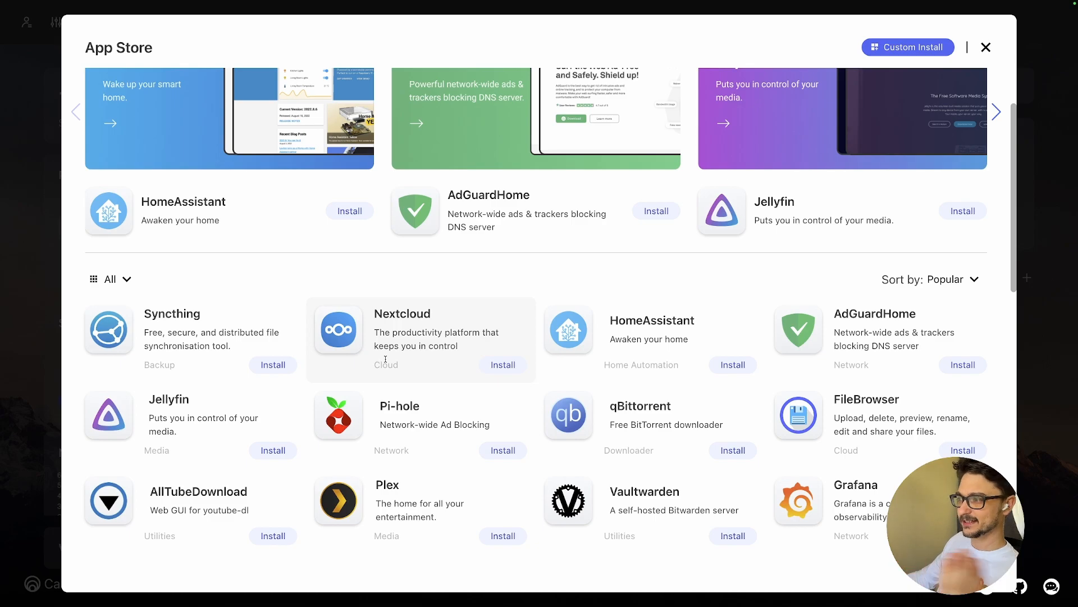
{"action": "scroll", "scroll_direction": "down", "scroll_amount": 3}
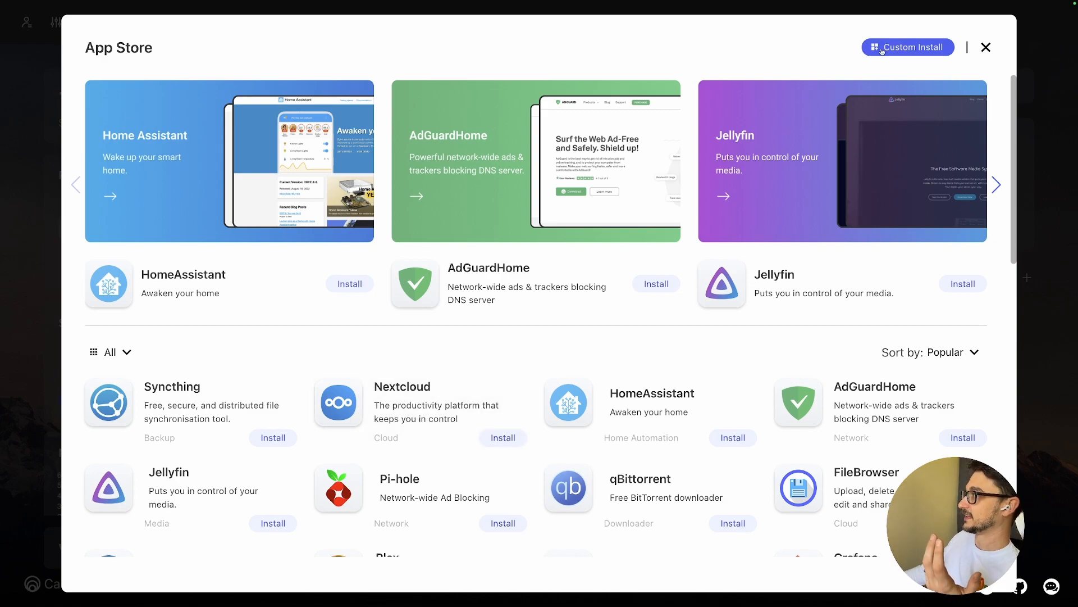
Step: View the Custom Install form and the Files browser, then return to the dashboard
{"action": "left_click", "coordinate": [908, 47]}
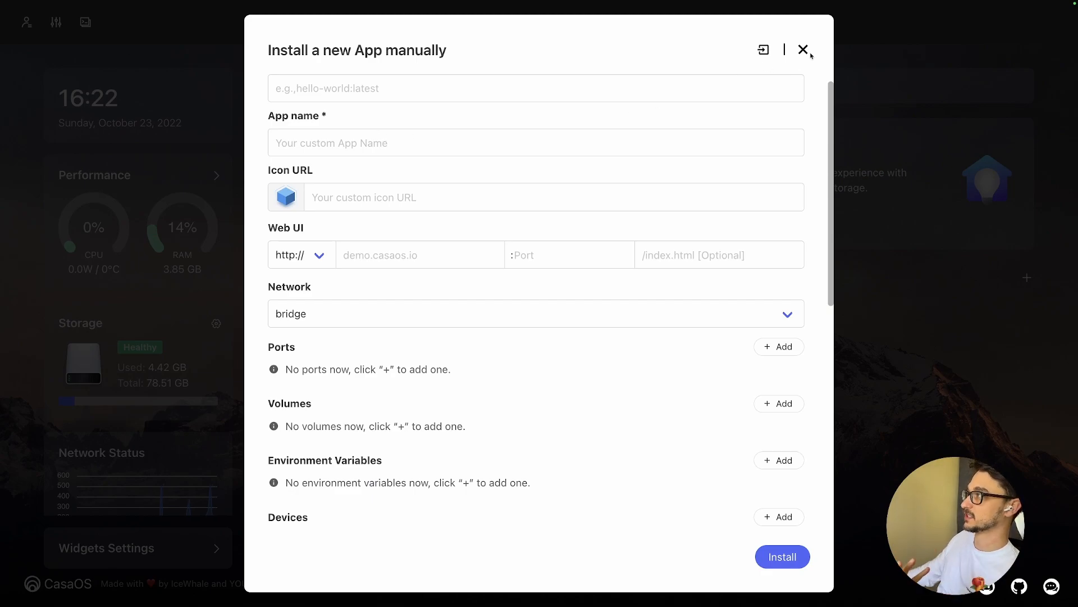
{"action": "left_click", "coordinate": [802, 49]}
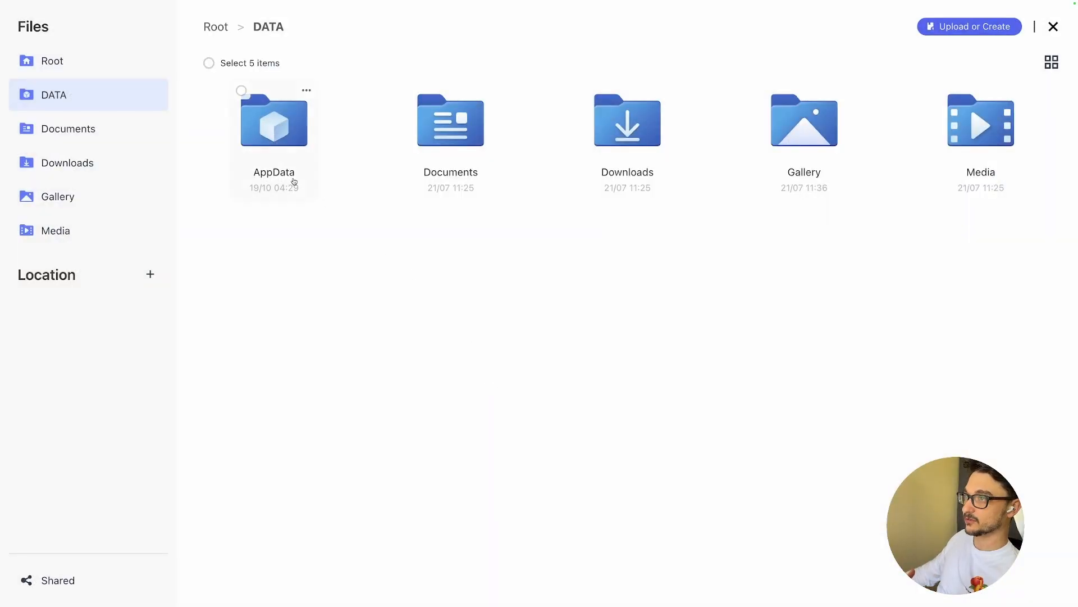
{"action": "mouse_move", "coordinate": [968, 26]}
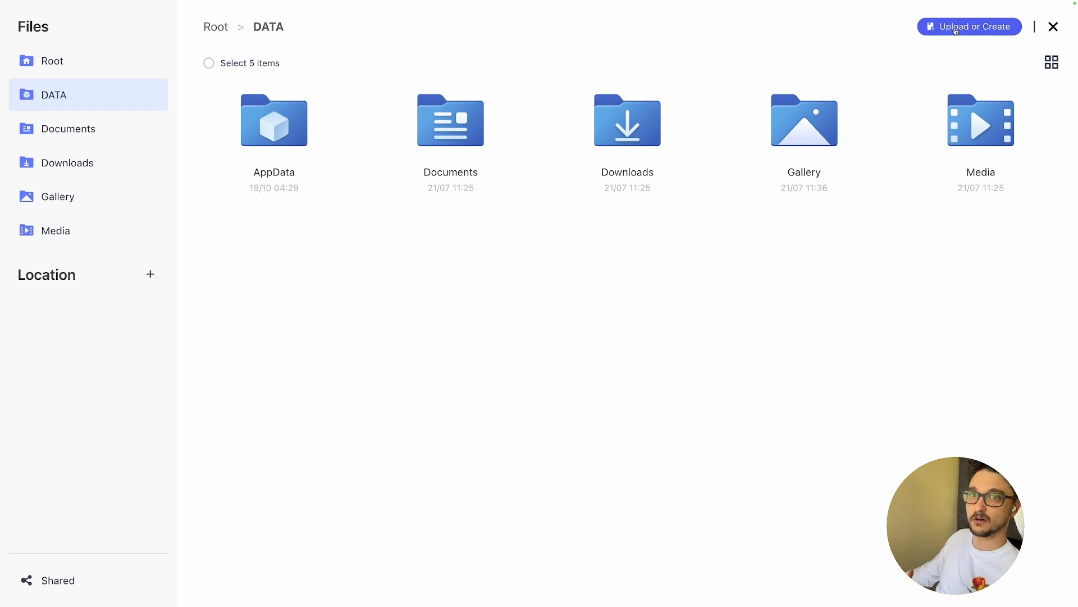
{"action": "left_click", "coordinate": [969, 27]}
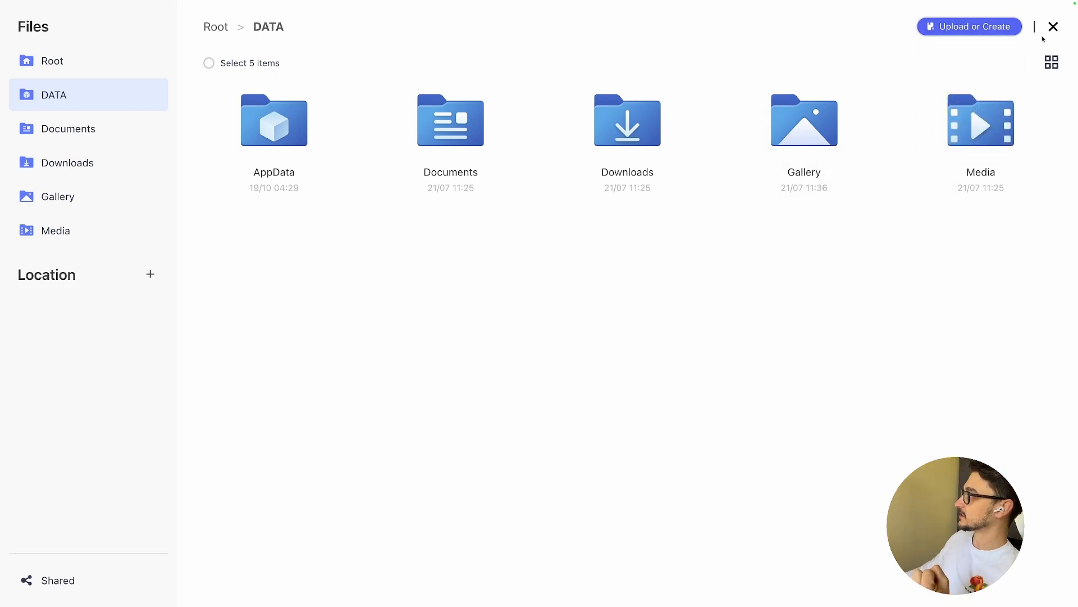
{"action": "left_click", "coordinate": [1054, 26]}
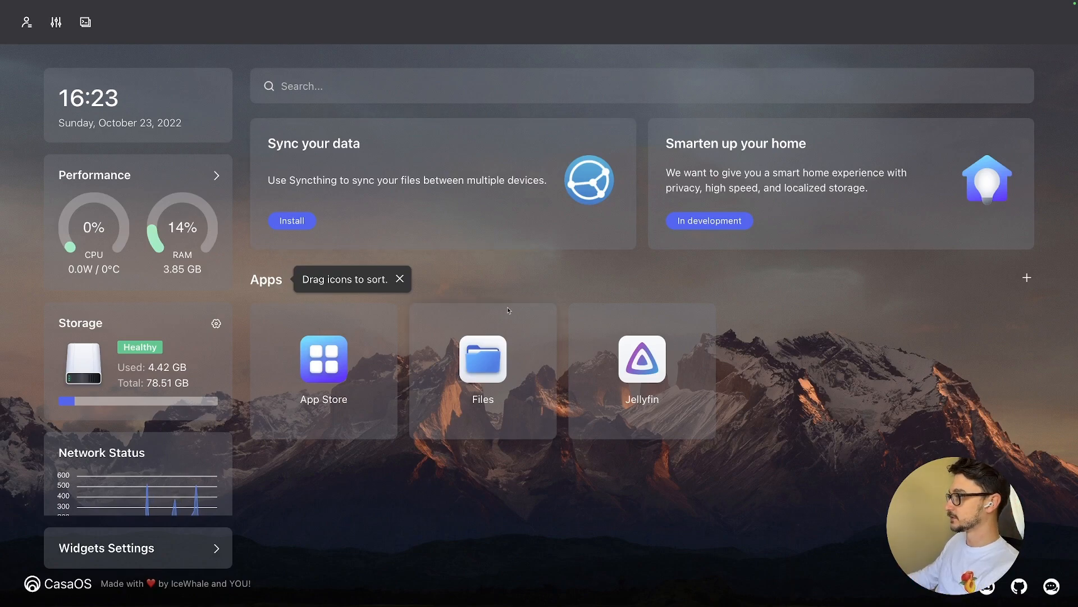
{"action": "mouse_move", "coordinate": [430, 302]}
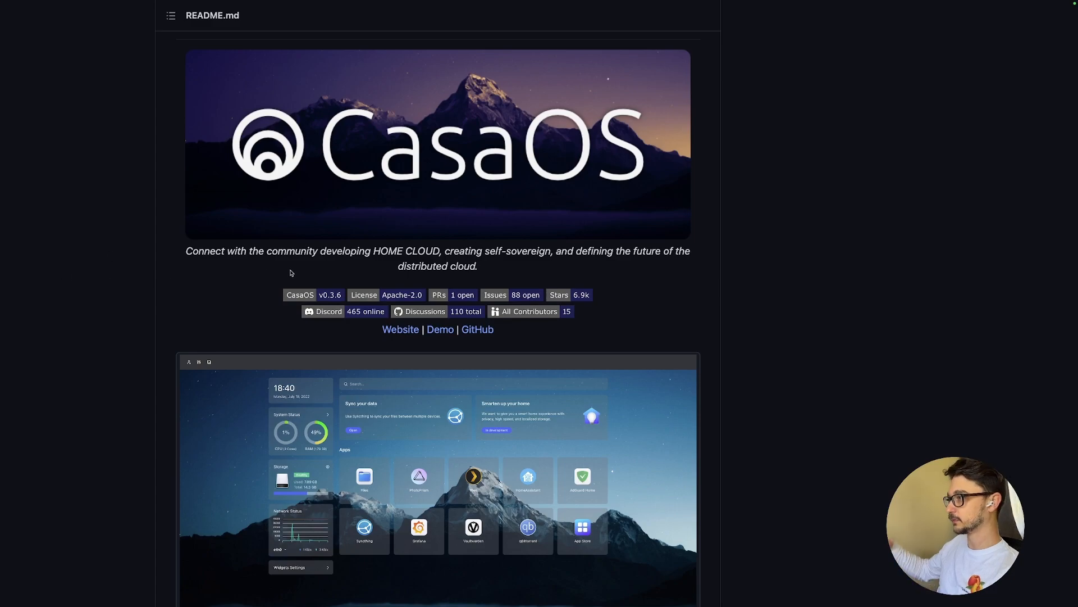
Step: Scroll the CasaOS README to its 'Why do we need Home Cloud?' and Features sections
{"action": "scroll", "scroll_direction": "down", "scroll_amount": 3}
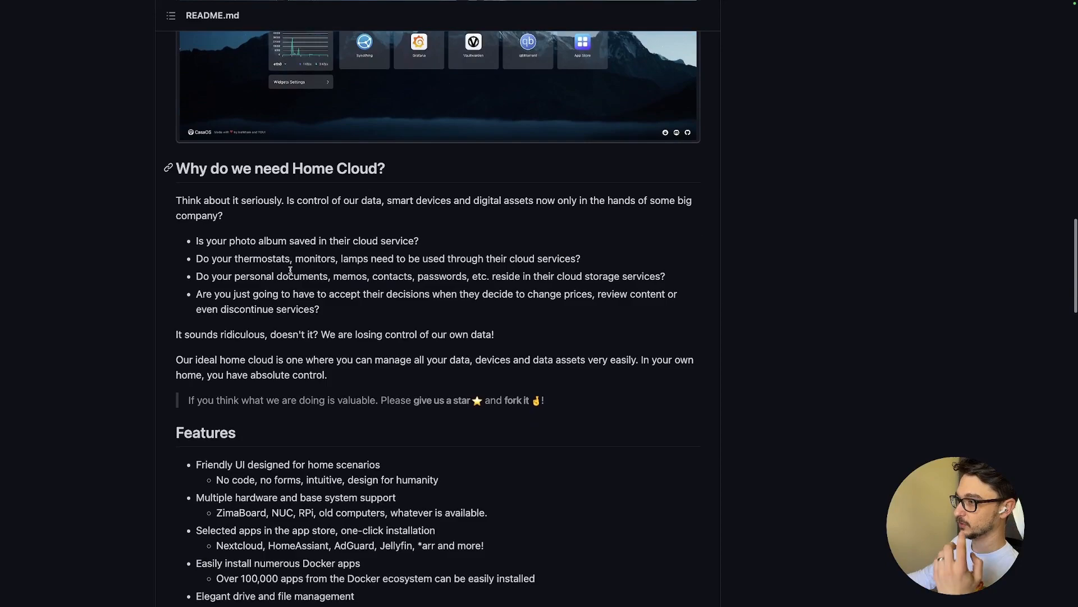
{"action": "scroll", "scroll_direction": "down", "scroll_amount": 3}
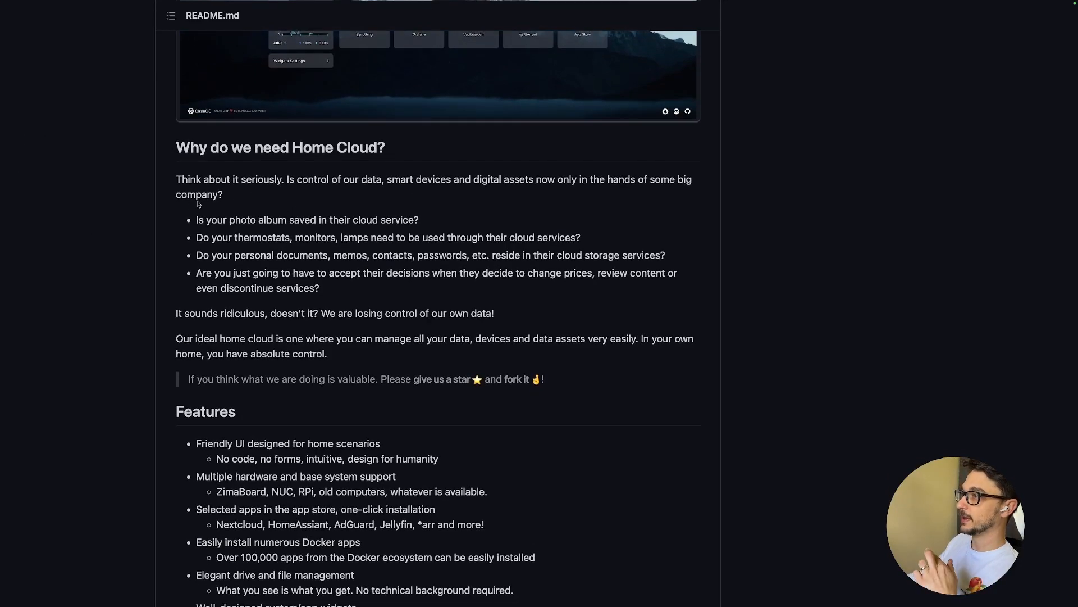
{"action": "mouse_move", "coordinate": [115, 215]}
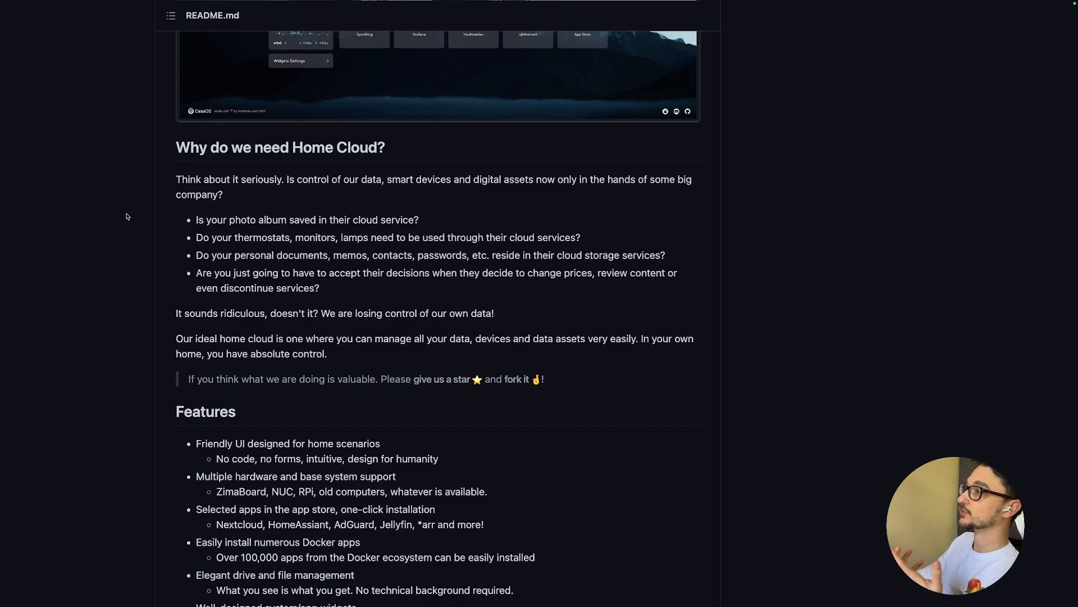
{"action": "scroll", "scroll_direction": "down", "scroll_amount": 3}
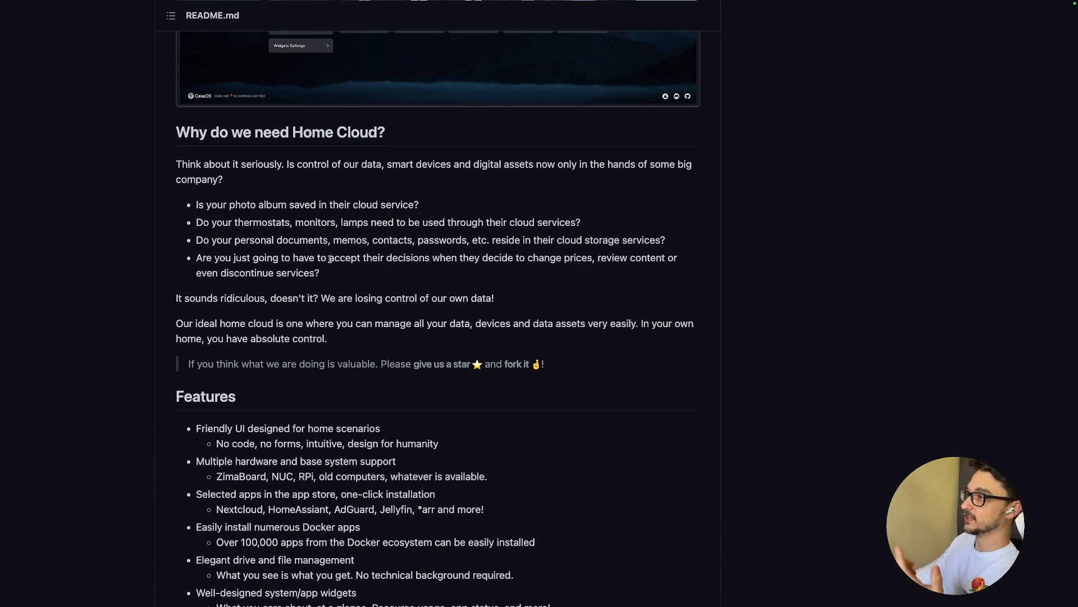
{"action": "left_click_drag", "start_coordinate": [311, 257], "coordinate": [319, 272]}
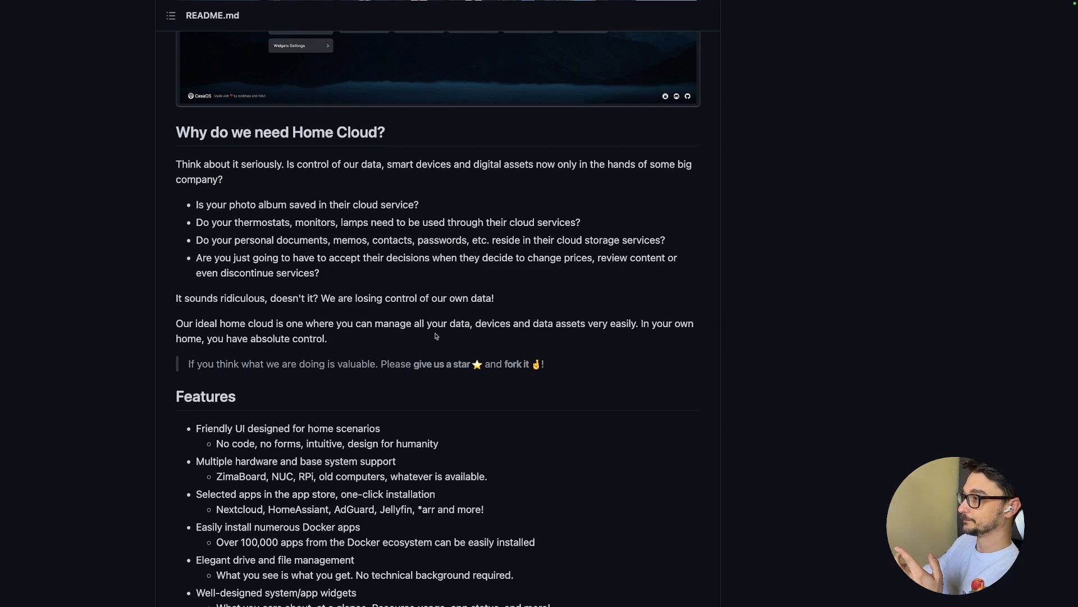
Step: Reach the System Compatibility list and highlight Debian among supported systems
{"action": "scroll", "scroll_direction": "down", "scroll_amount": 3}
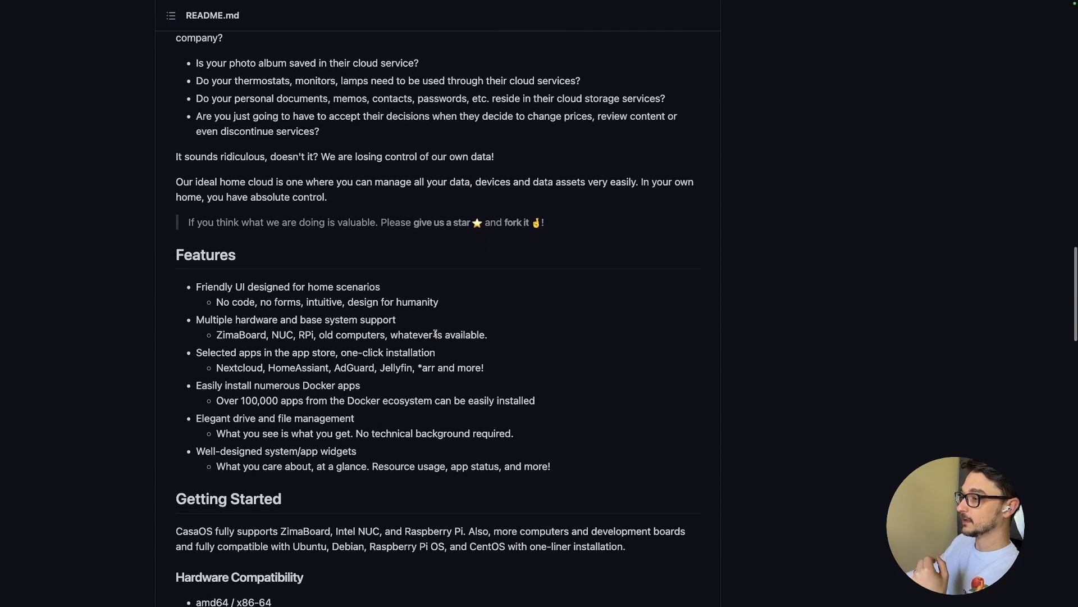
{"action": "scroll", "scroll_direction": "down", "scroll_amount": 3}
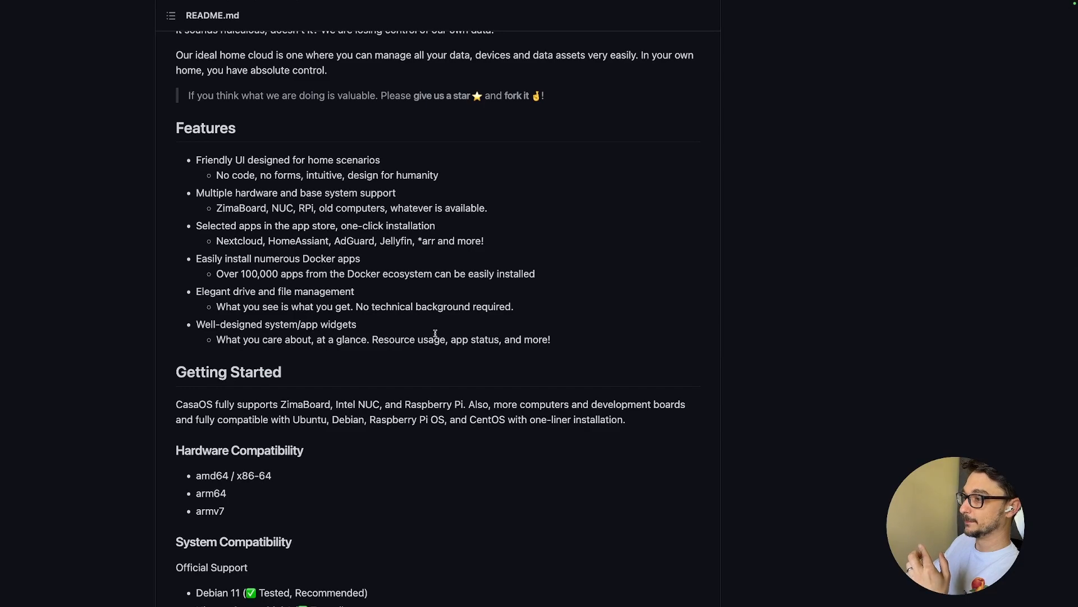
{"action": "scroll", "scroll_direction": "down", "scroll_amount": 3}
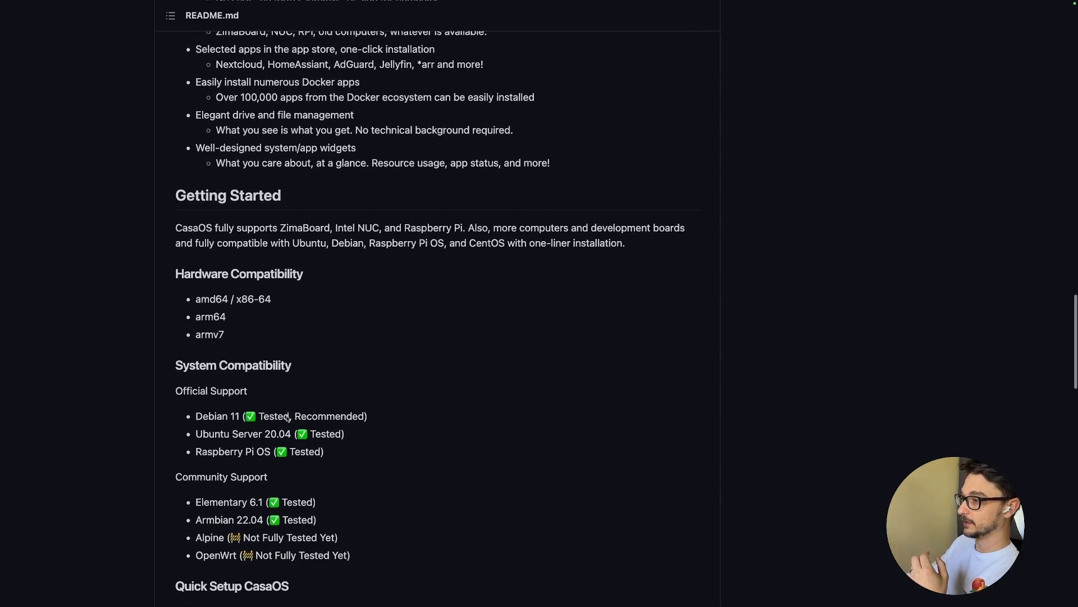
{"action": "scroll", "scroll_direction": "down", "scroll_amount": 3}
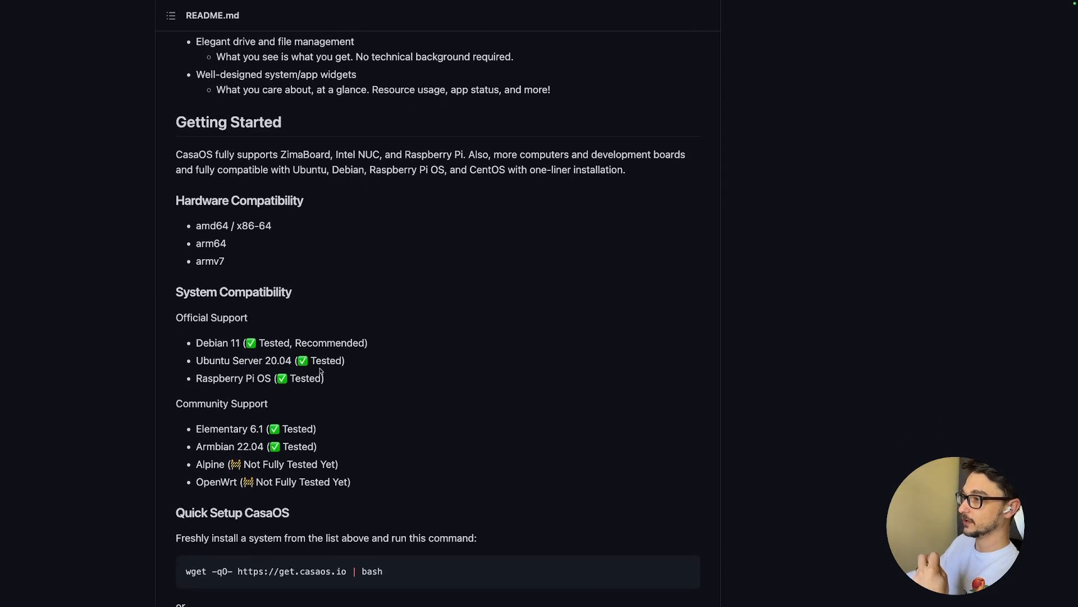
{"action": "double_click", "coordinate": [219, 378]}
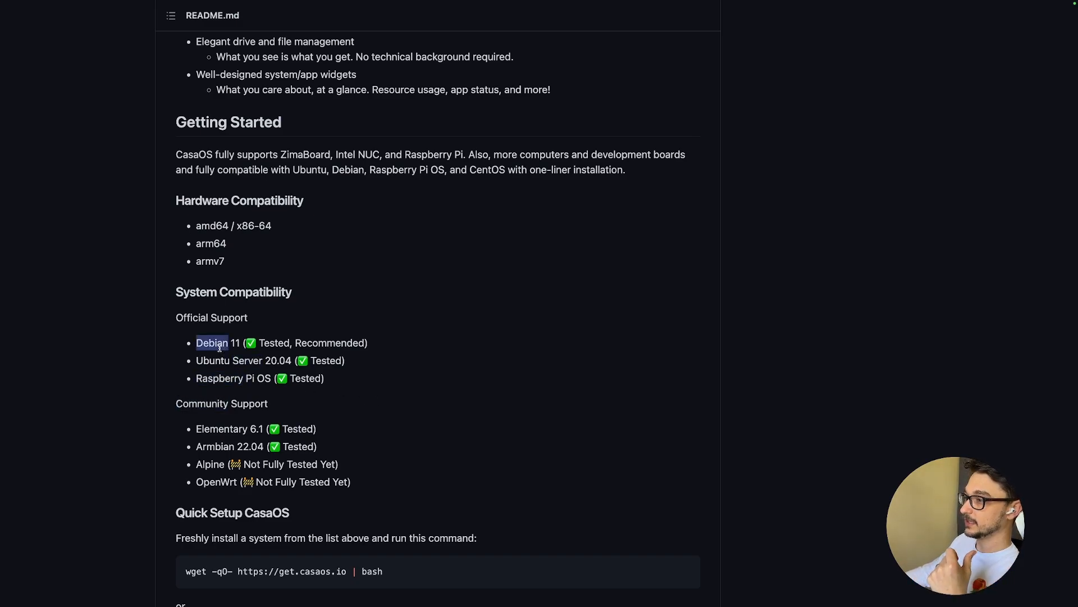
{"action": "scroll", "scroll_direction": "down", "scroll_amount": 3}
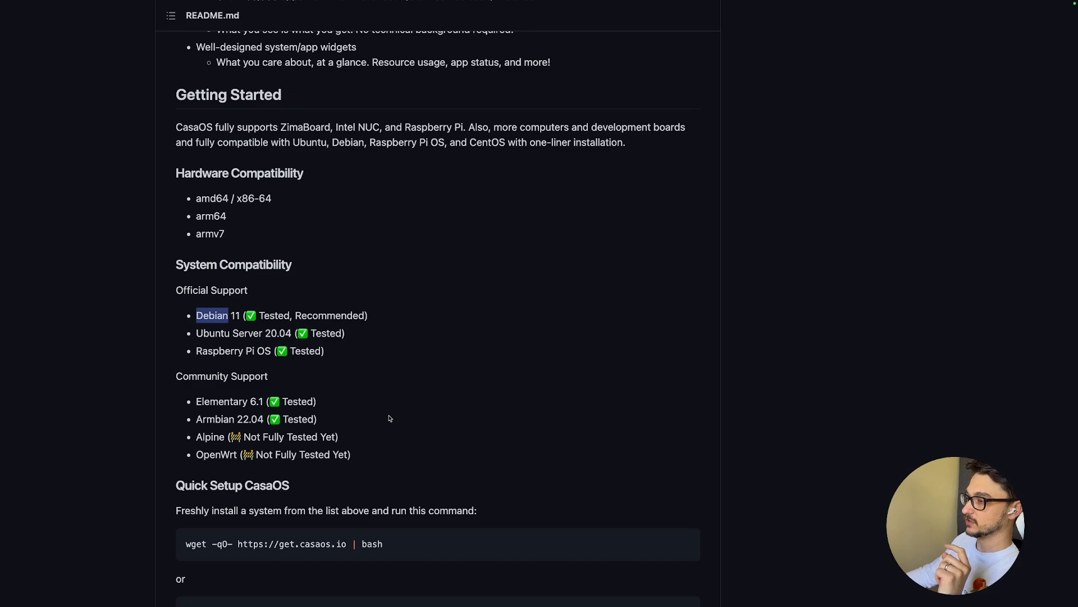
{"action": "scroll", "scroll_direction": "down", "scroll_amount": 3}
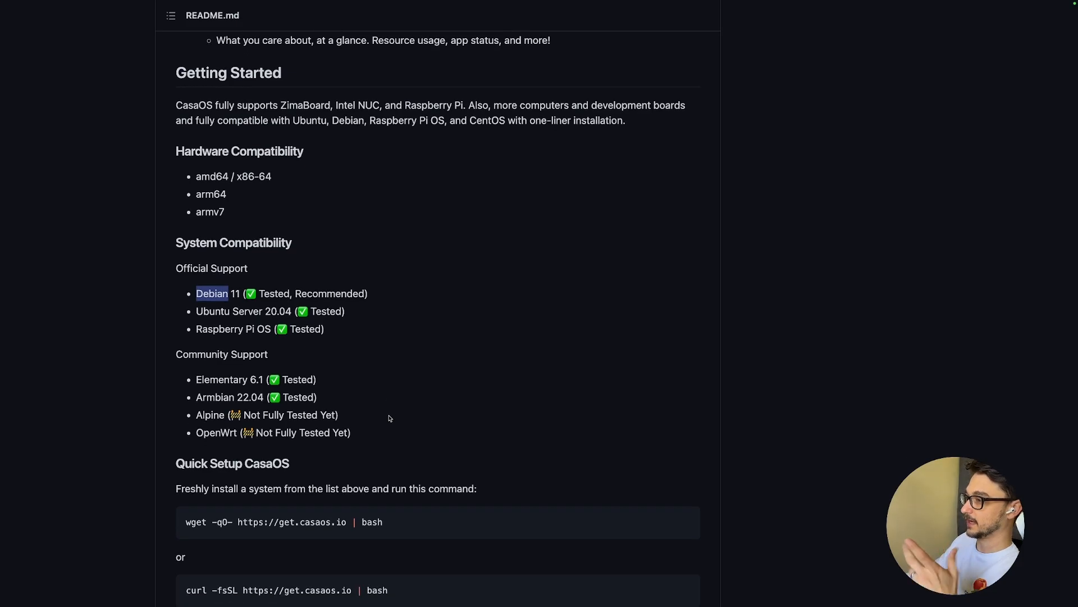
{"action": "scroll", "scroll_direction": "down", "scroll_amount": 3}
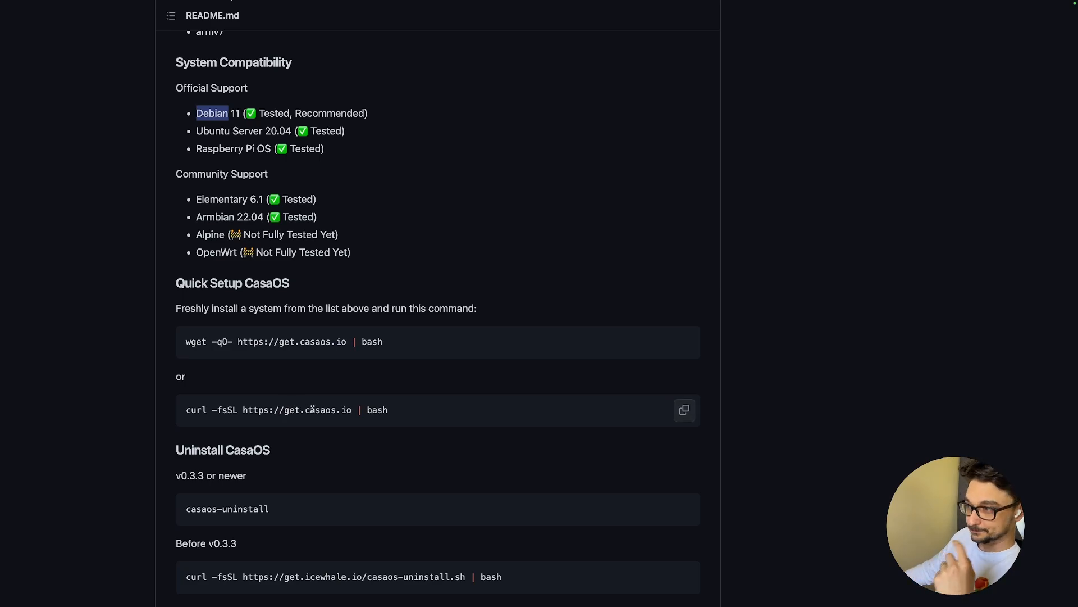
{"action": "triple_click", "coordinate": [287, 410]}
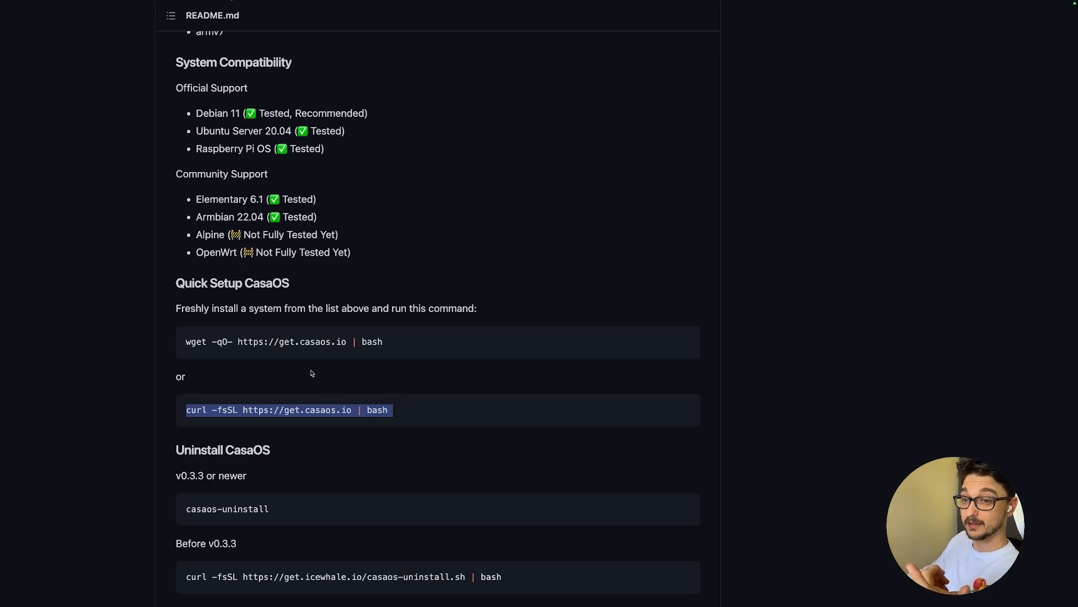
{"action": "mouse_move", "coordinate": [364, 389]}
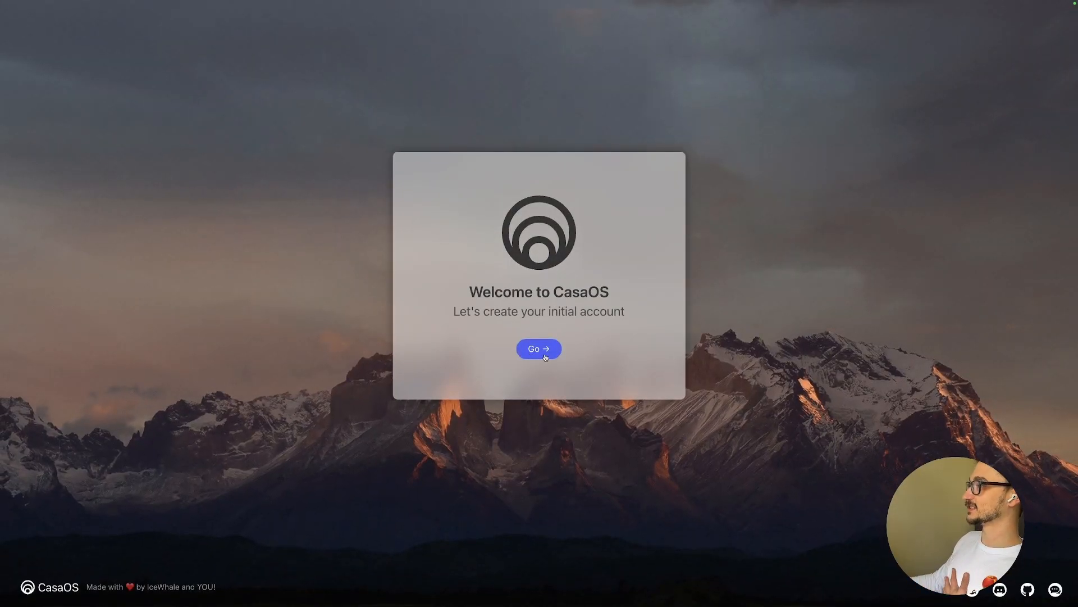
Step: Create the initial CasaOS account with a username and password and land on the dashboard
{"action": "left_click", "coordinate": [538, 348]}
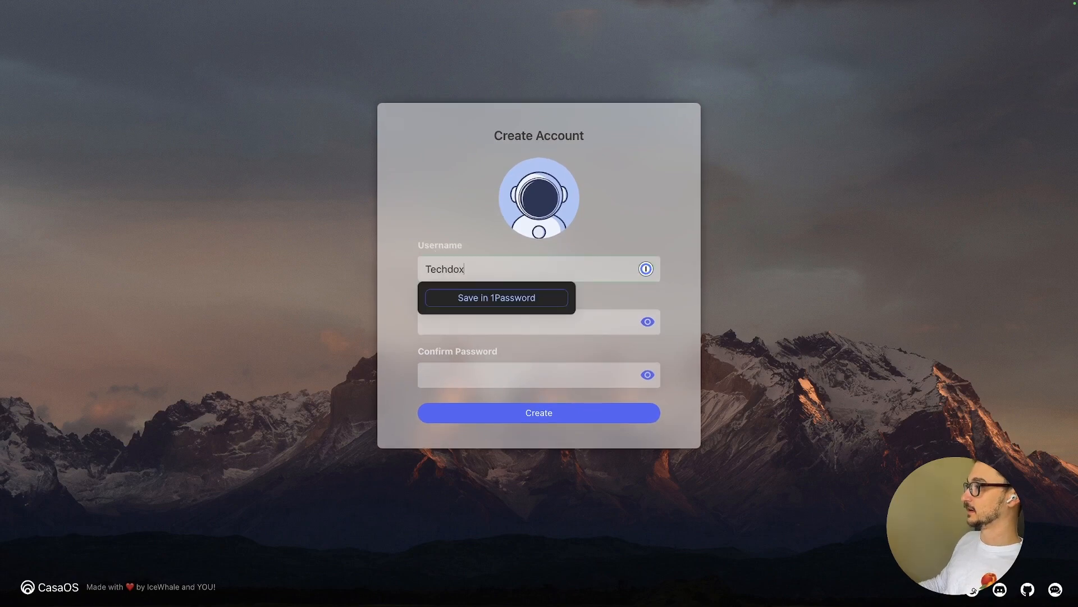
{"action": "left_click", "coordinate": [537, 321]}
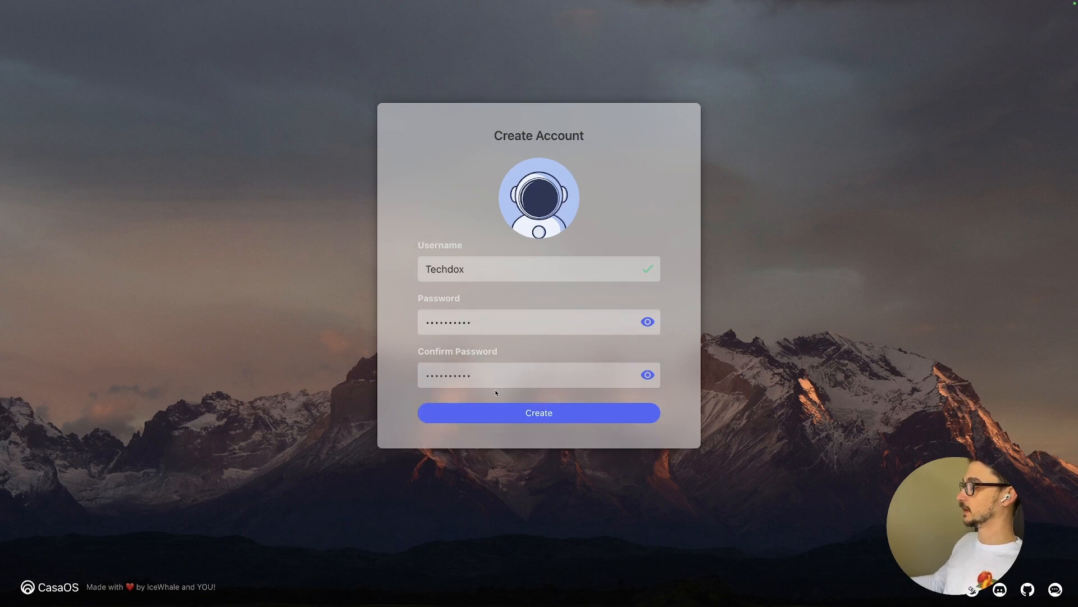
{"action": "left_click", "coordinate": [538, 412]}
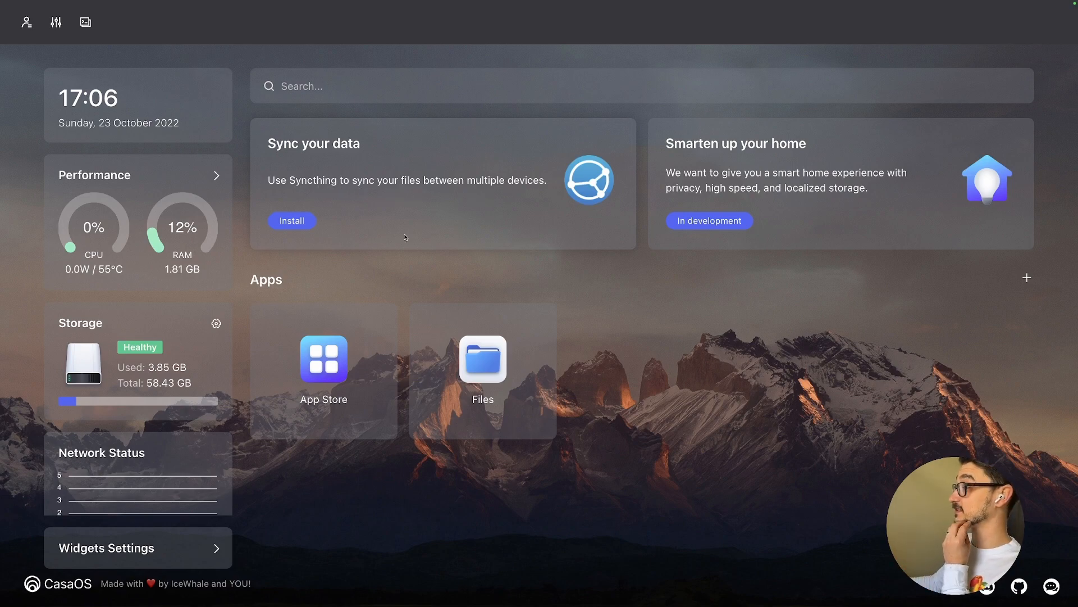
{"action": "mouse_move", "coordinate": [482, 358]}
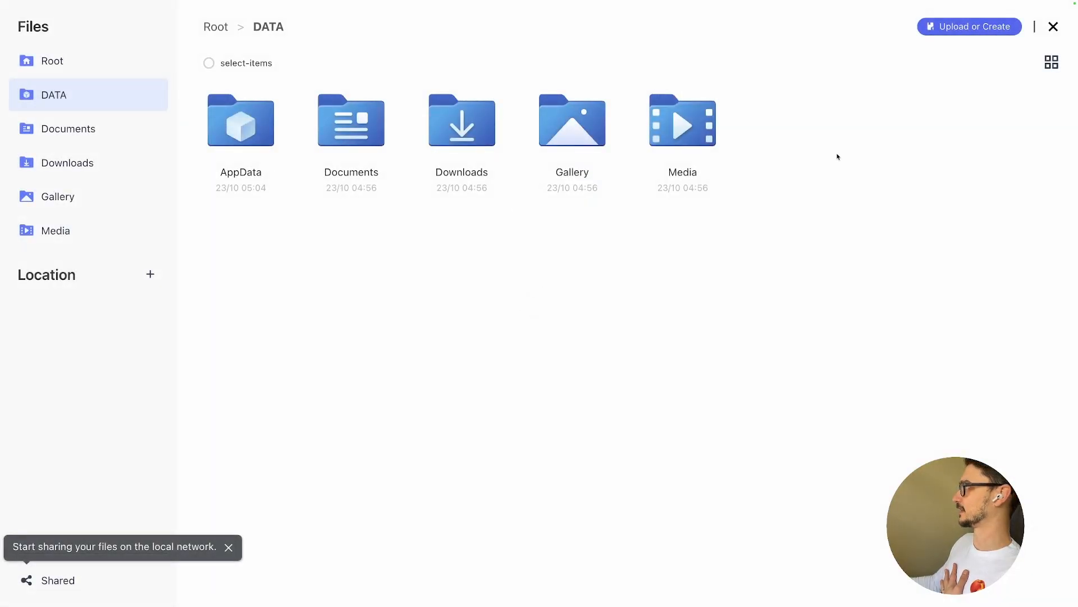
{"action": "left_click", "coordinate": [1053, 27]}
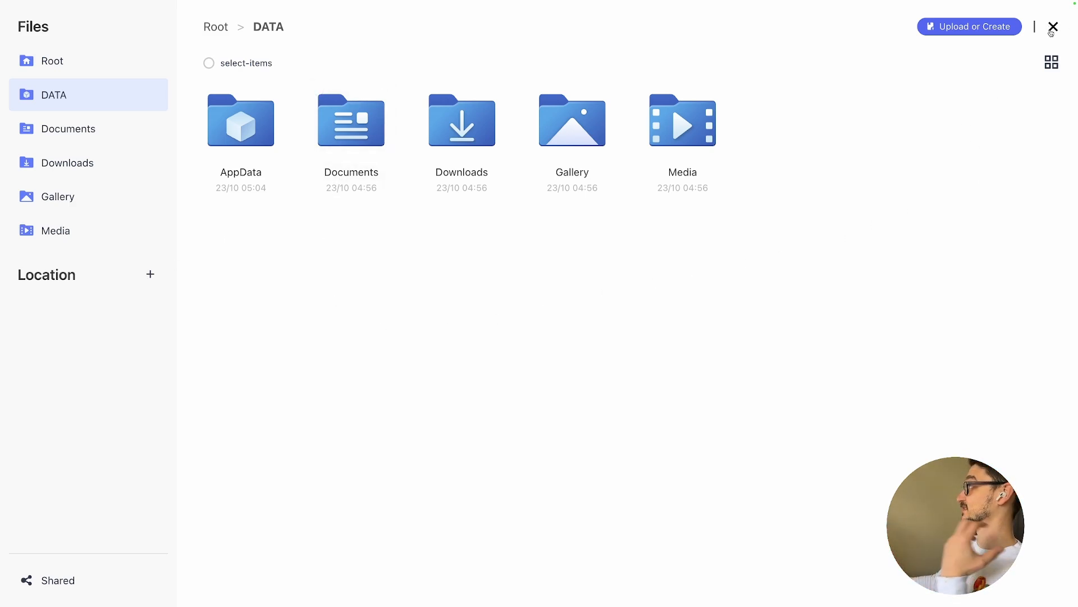
{"action": "left_click", "coordinate": [1053, 27]}
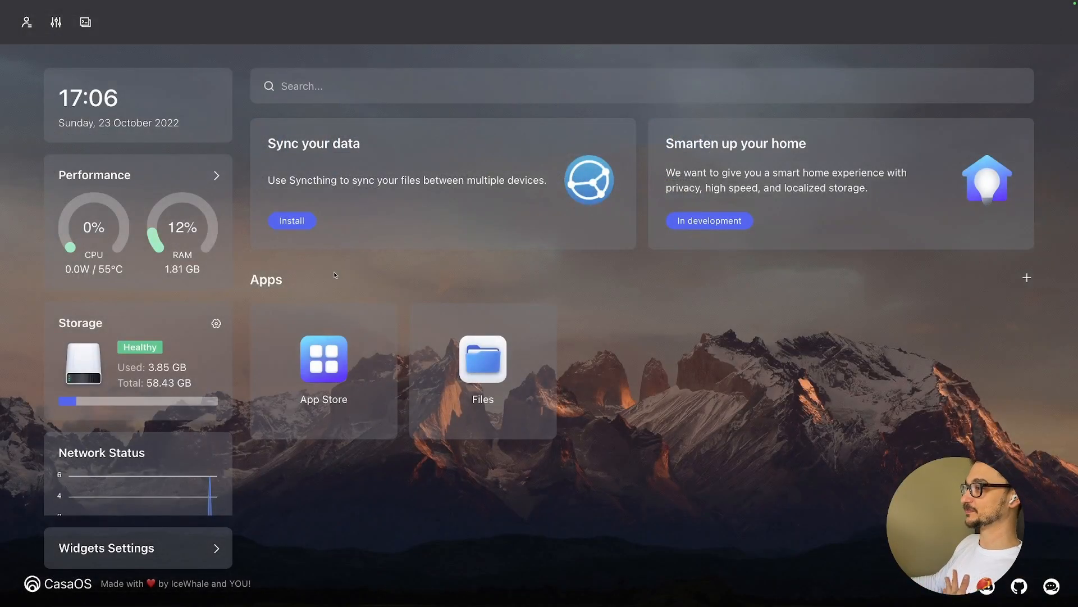
Step: Install Plex (linuxserver/plex:latest) from the App Store and let it continue in the background
{"action": "left_click", "coordinate": [323, 358]}
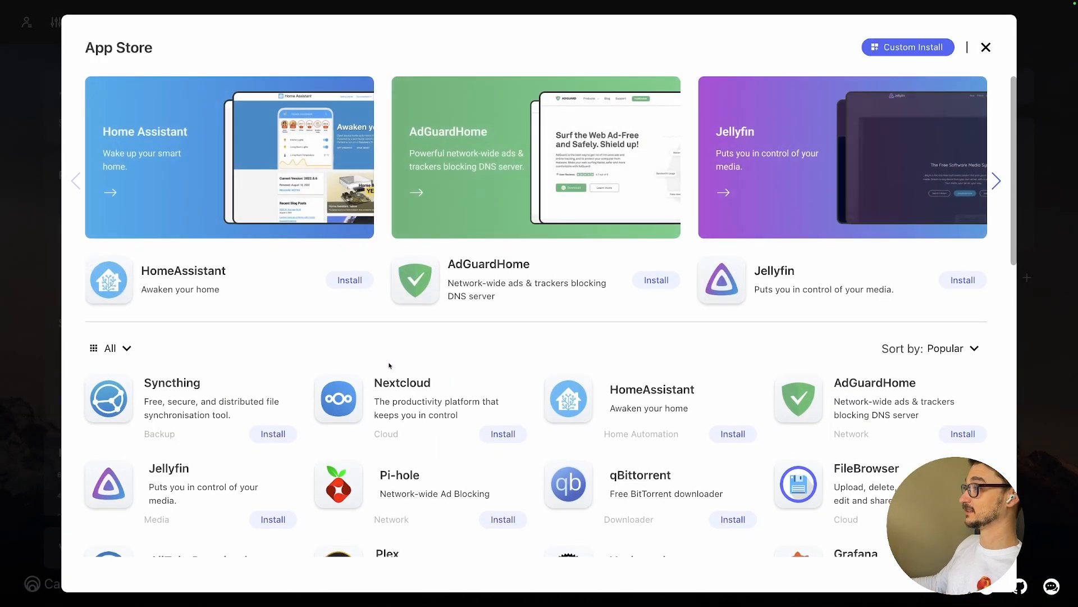
{"action": "scroll", "scroll_direction": "down", "scroll_amount": 3}
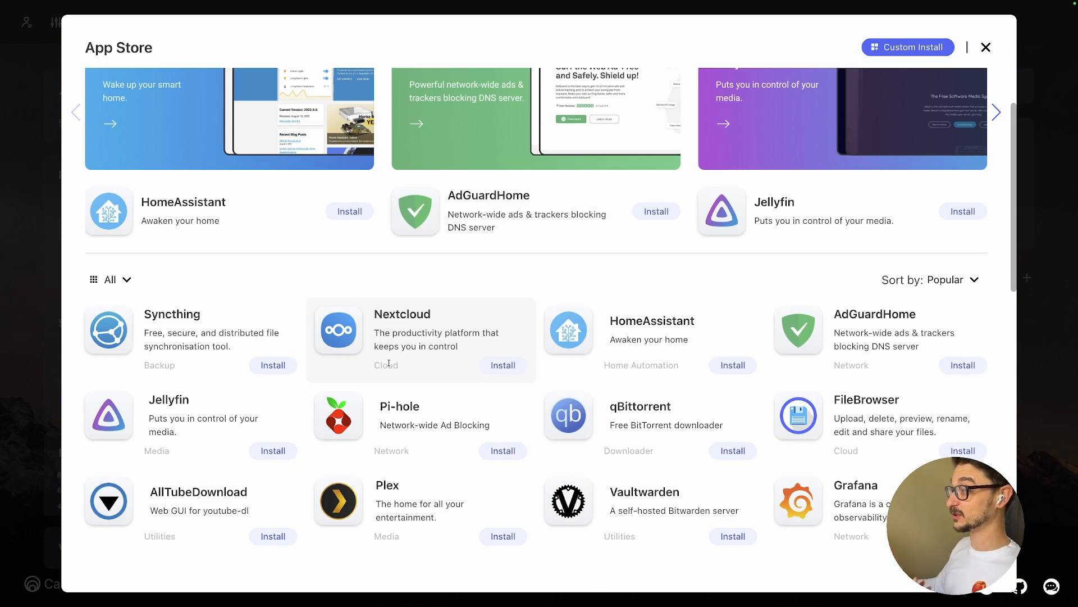
{"action": "scroll", "scroll_direction": "down", "scroll_amount": 3}
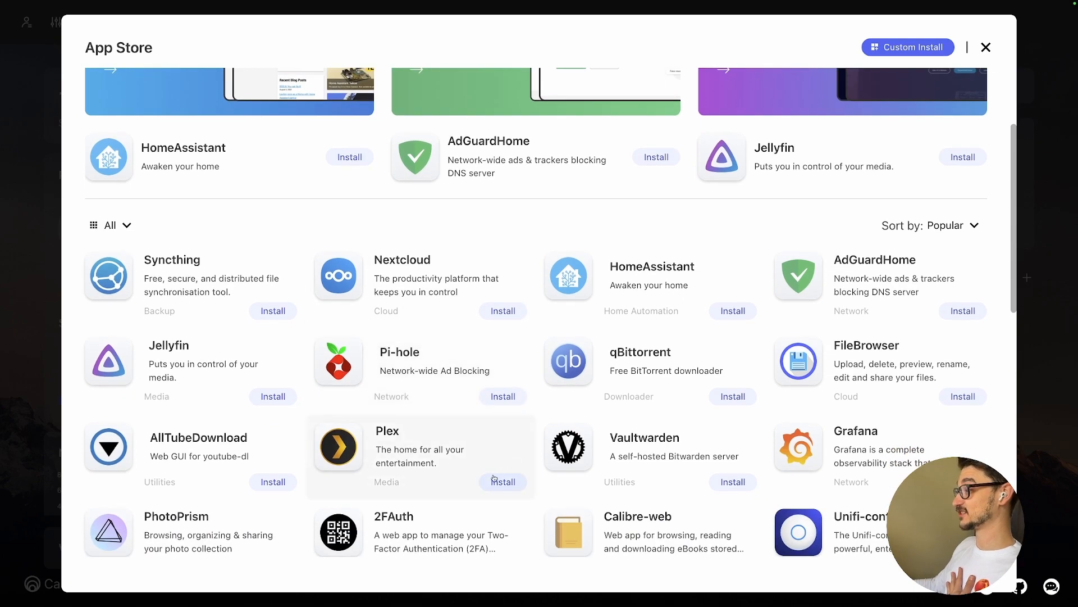
{"action": "left_click", "coordinate": [504, 482]}
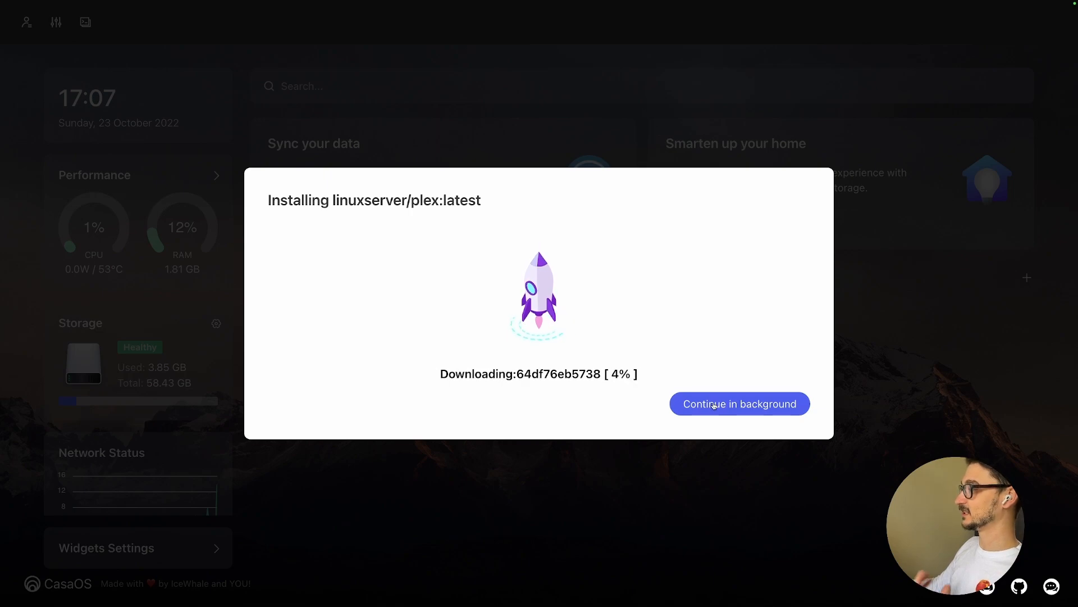
{"action": "left_click", "coordinate": [739, 403]}
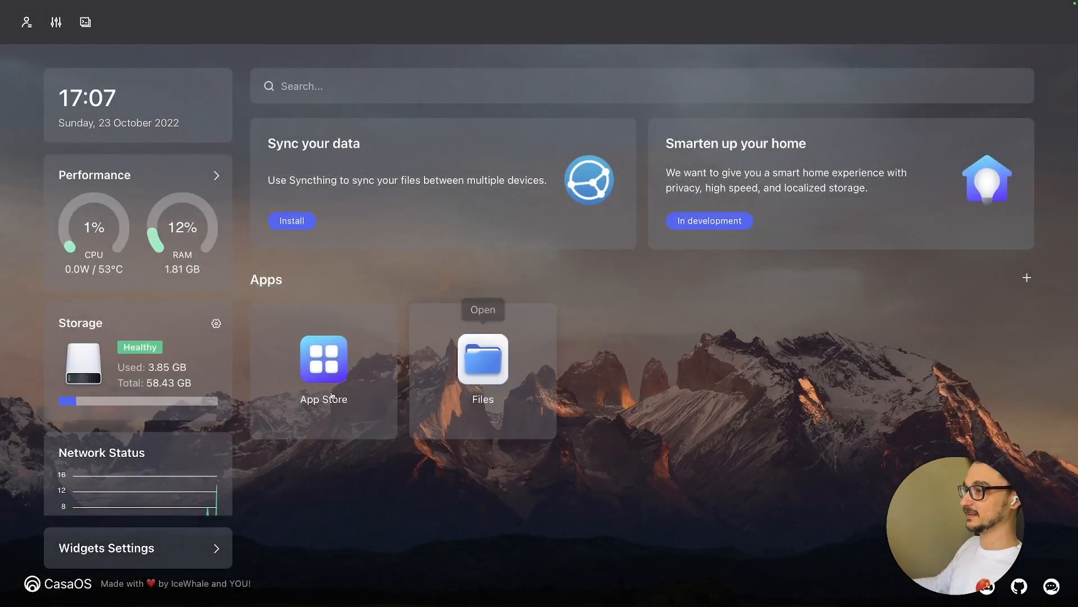
Step: Expand the Performance widget to see per-app CPU and RAM usage including Plex
{"action": "scroll", "scroll_direction": "down", "scroll_amount": 3}
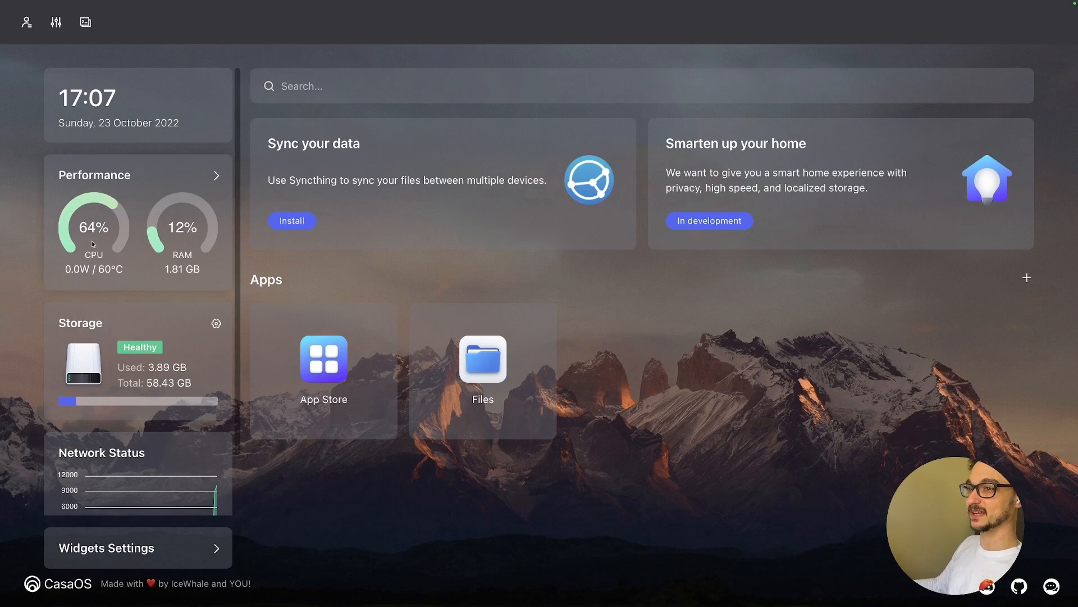
{"action": "mouse_move", "coordinate": [171, 250]}
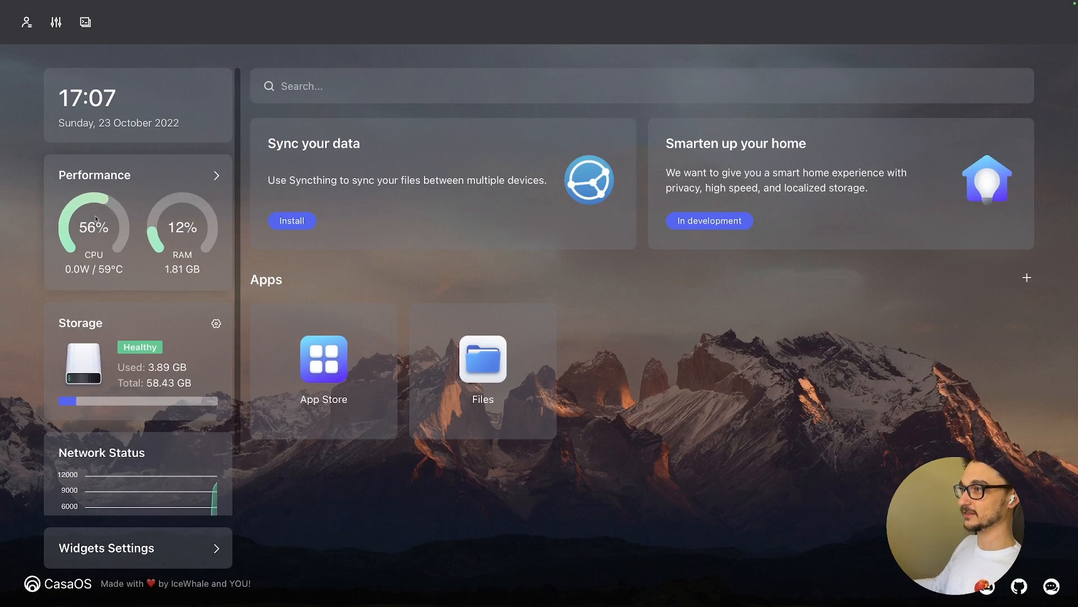
{"action": "left_click", "coordinate": [216, 175]}
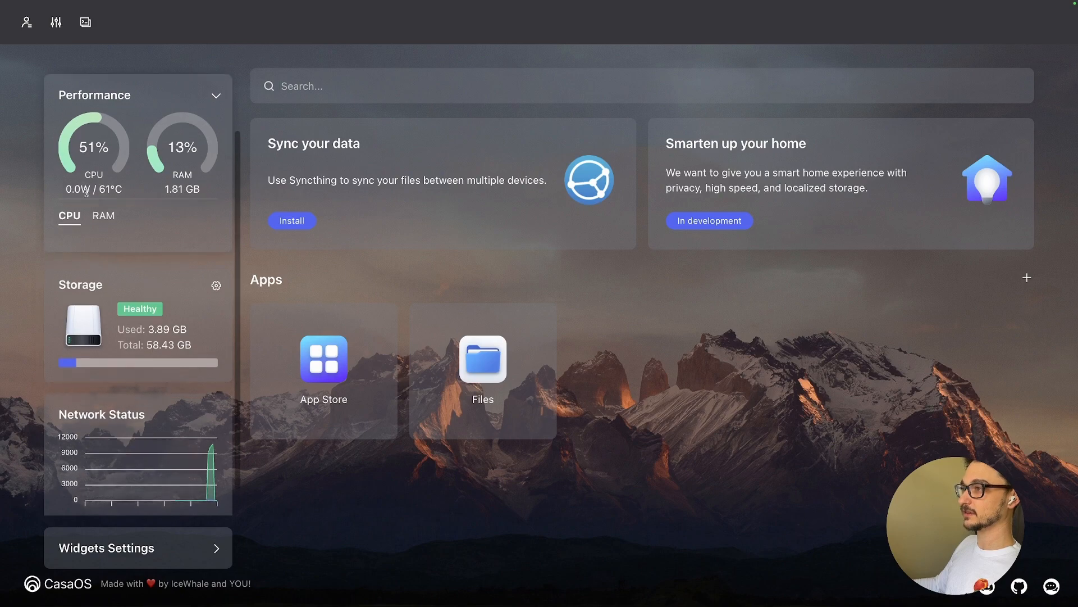
{"action": "scroll", "scroll_direction": "down", "scroll_amount": 3}
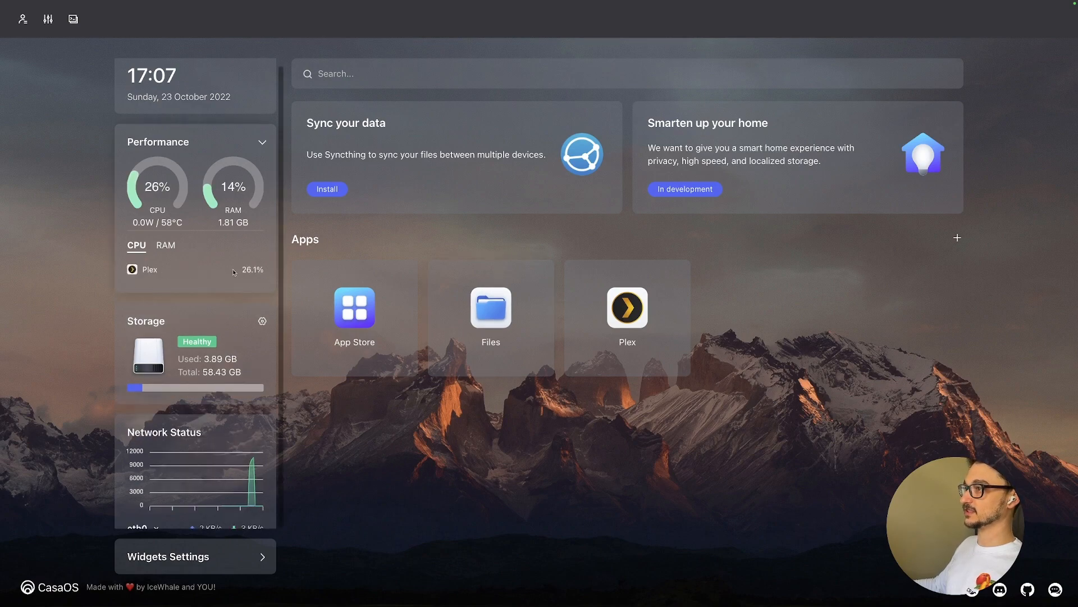
{"action": "mouse_move", "coordinate": [279, 290]}
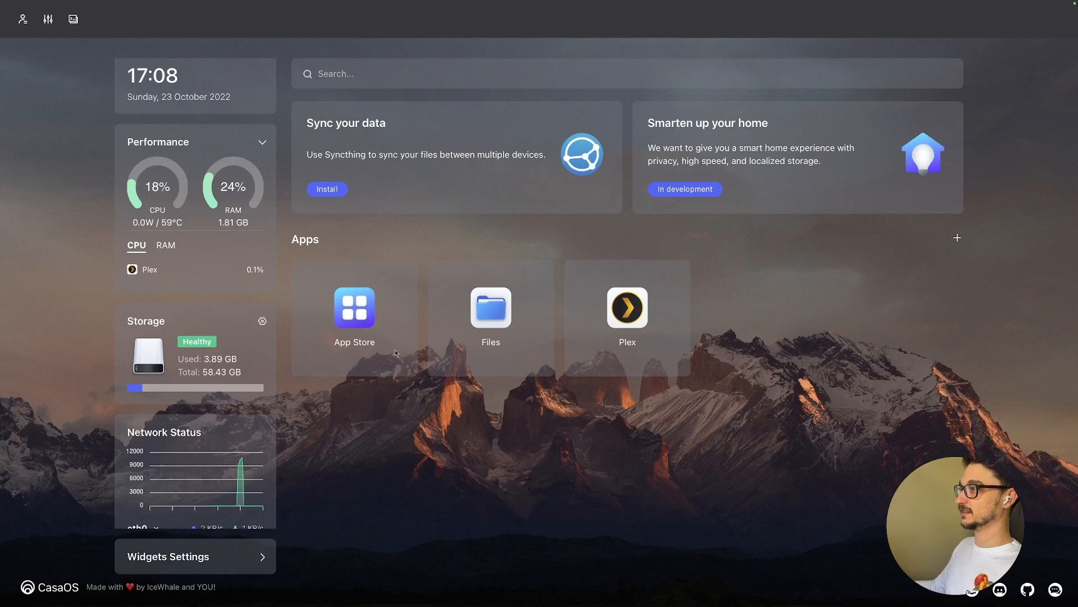
{"action": "mouse_move", "coordinate": [512, 448]}
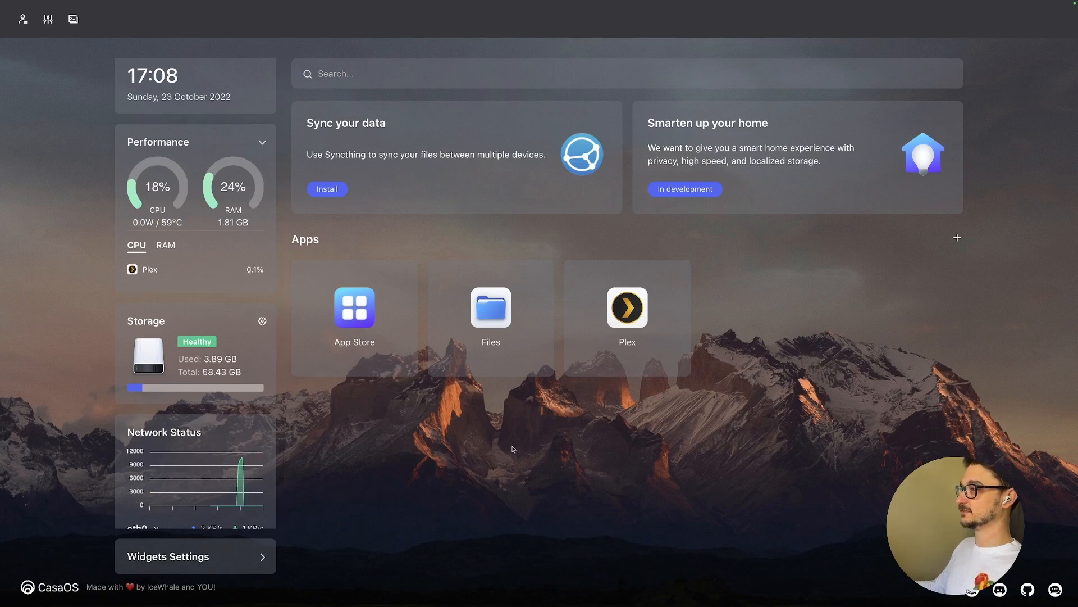
{"action": "mouse_move", "coordinate": [626, 308]}
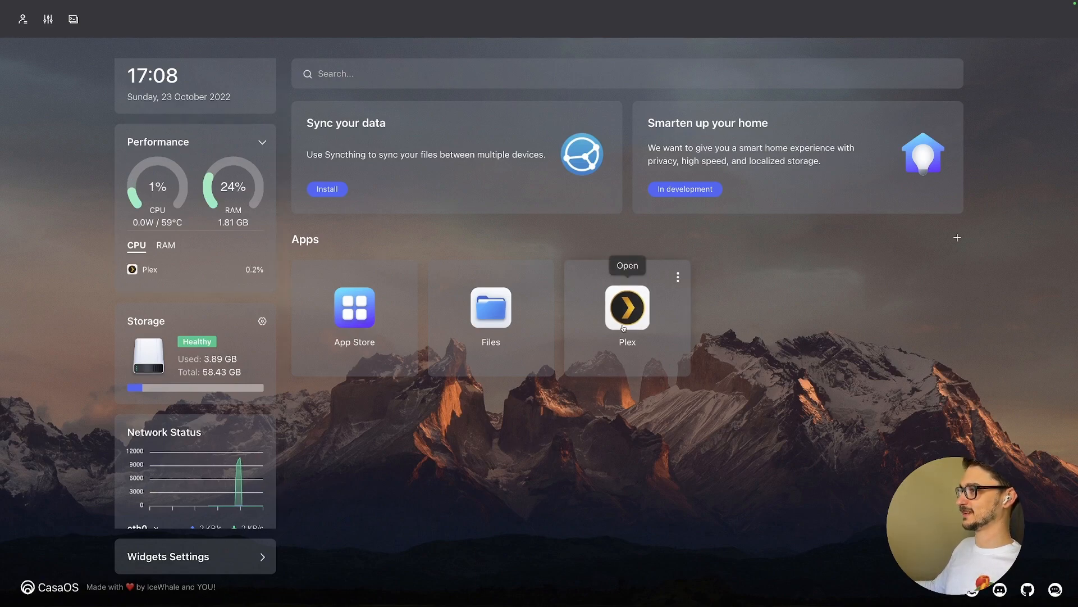
{"action": "left_click", "coordinate": [627, 308]}
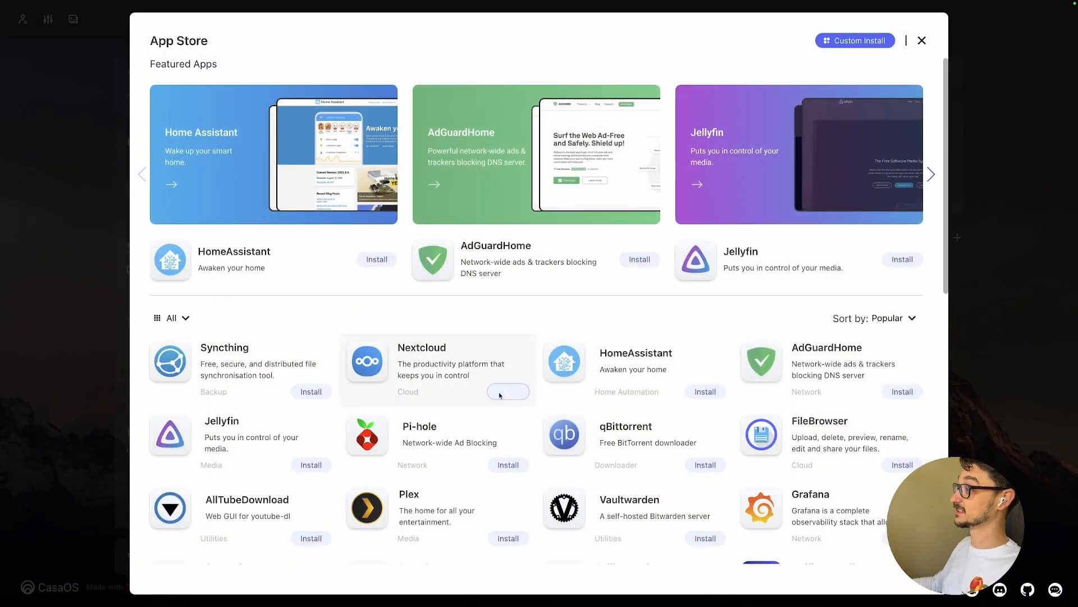
{"action": "left_click", "coordinate": [508, 391]}
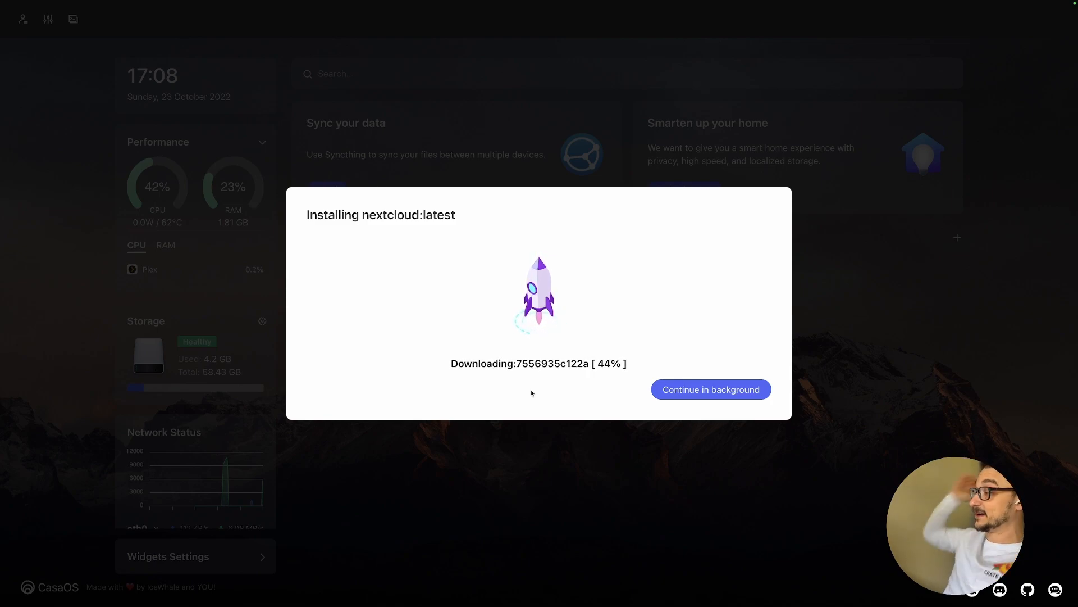
{"action": "left_click", "coordinate": [710, 390]}
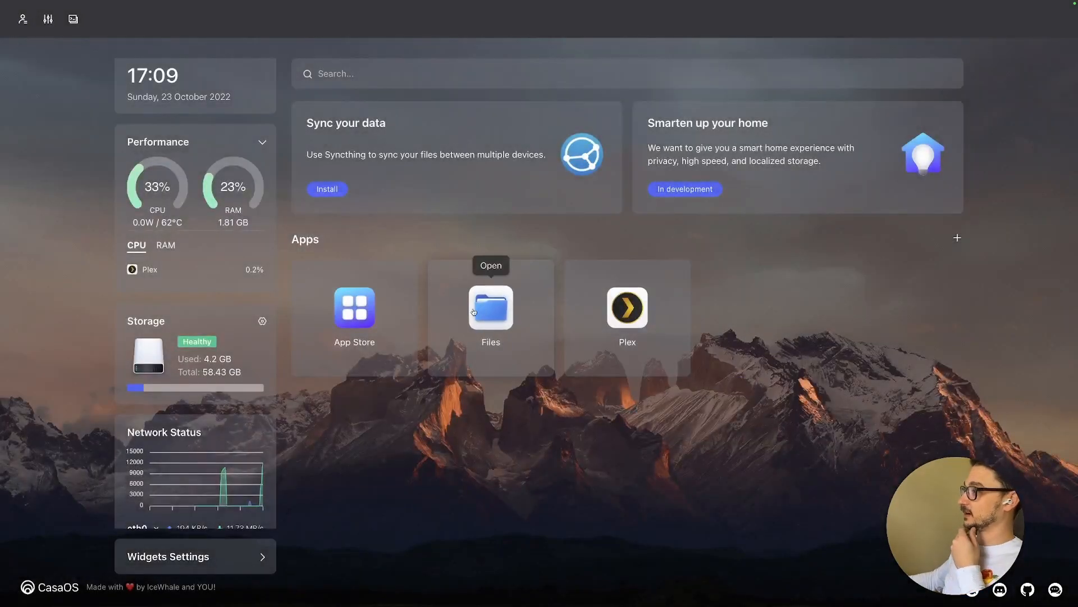
{"action": "left_click", "coordinate": [353, 308]}
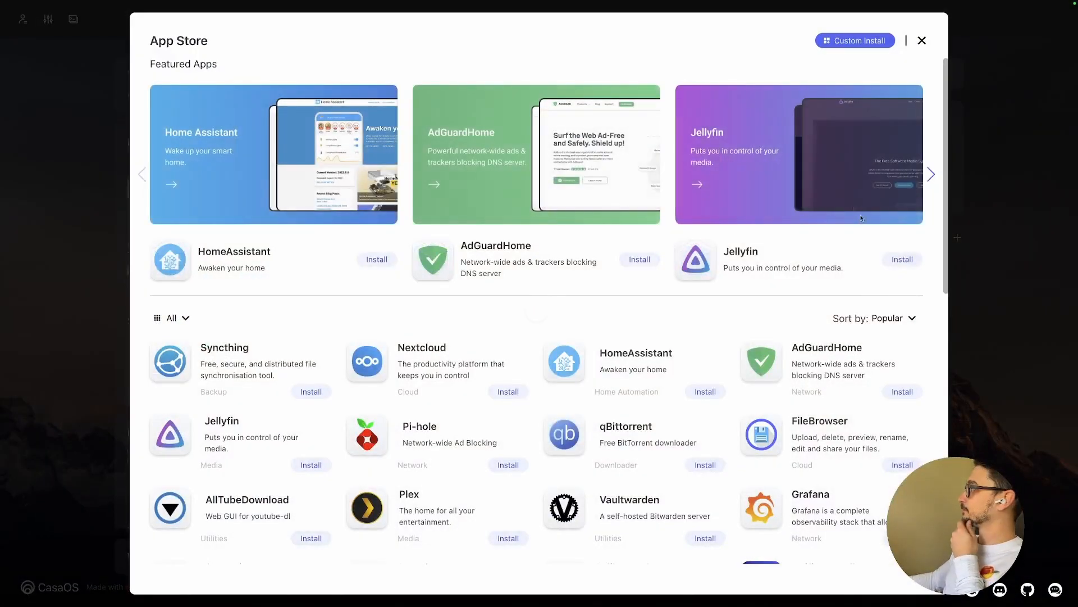
{"action": "left_click", "coordinate": [855, 40]}
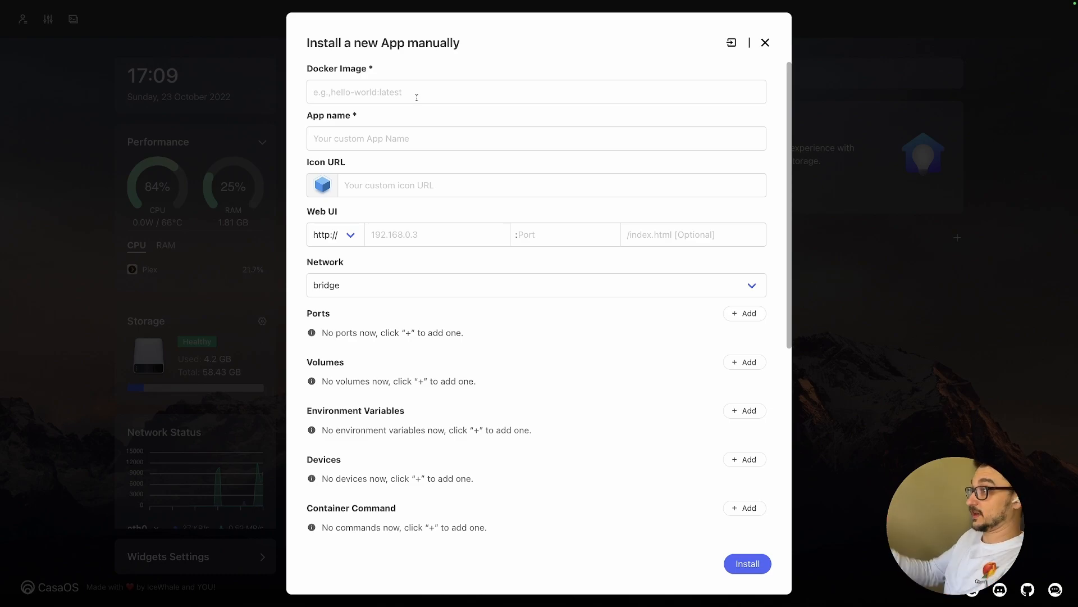
{"action": "mouse_move", "coordinate": [730, 41]}
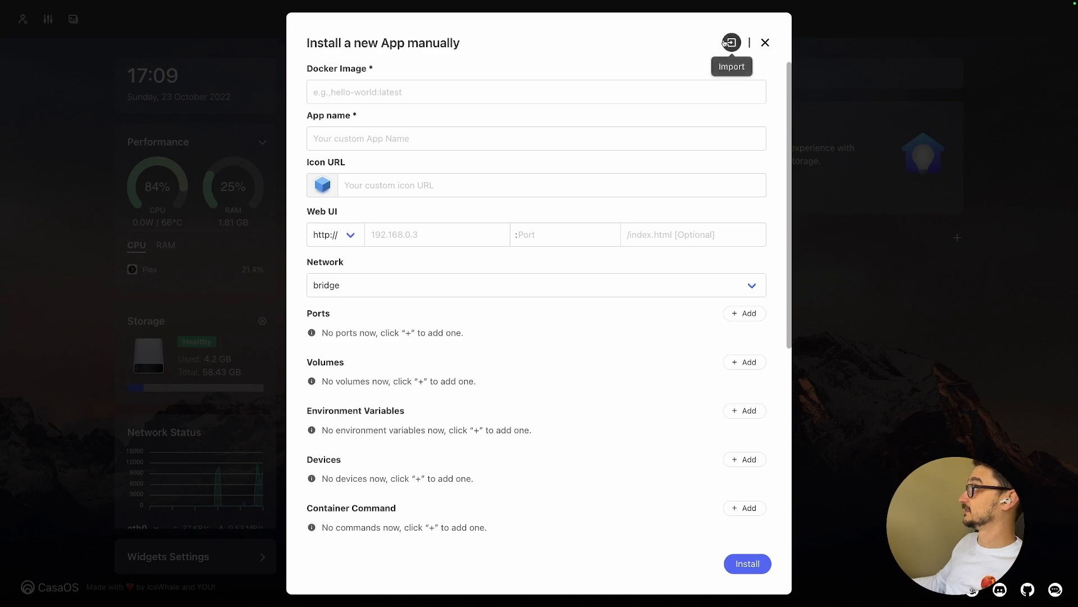
{"action": "left_click", "coordinate": [765, 43]}
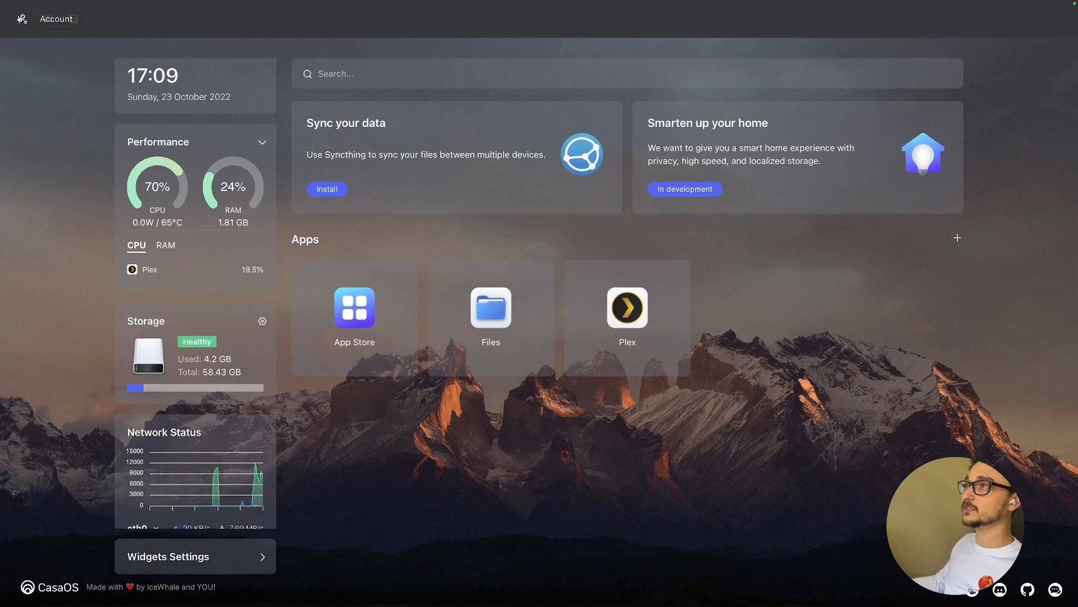
{"action": "left_click", "coordinate": [56, 19]}
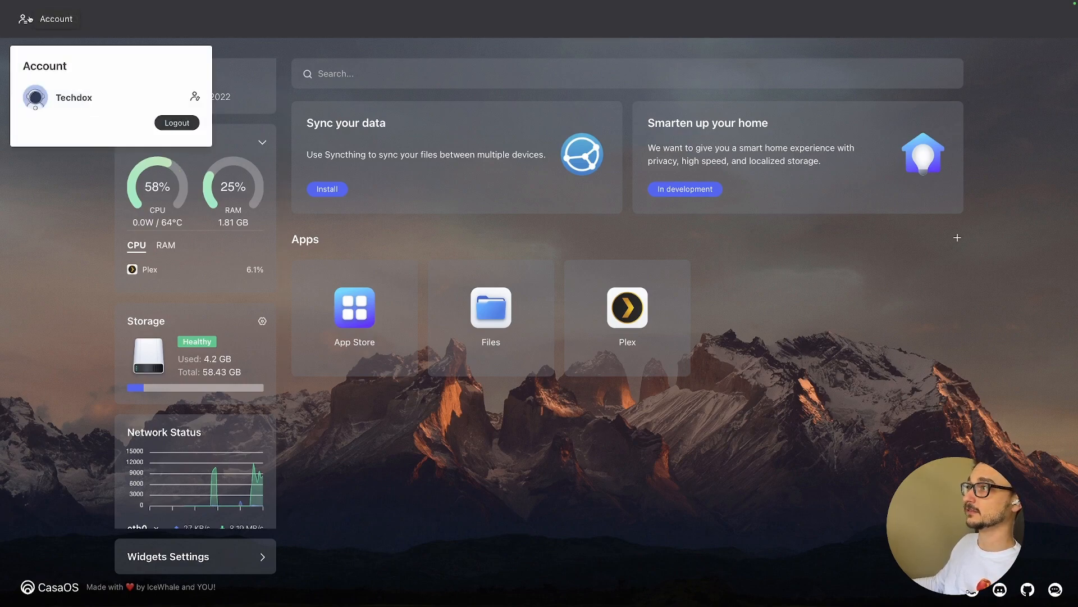
{"action": "left_click", "coordinate": [47, 19]}
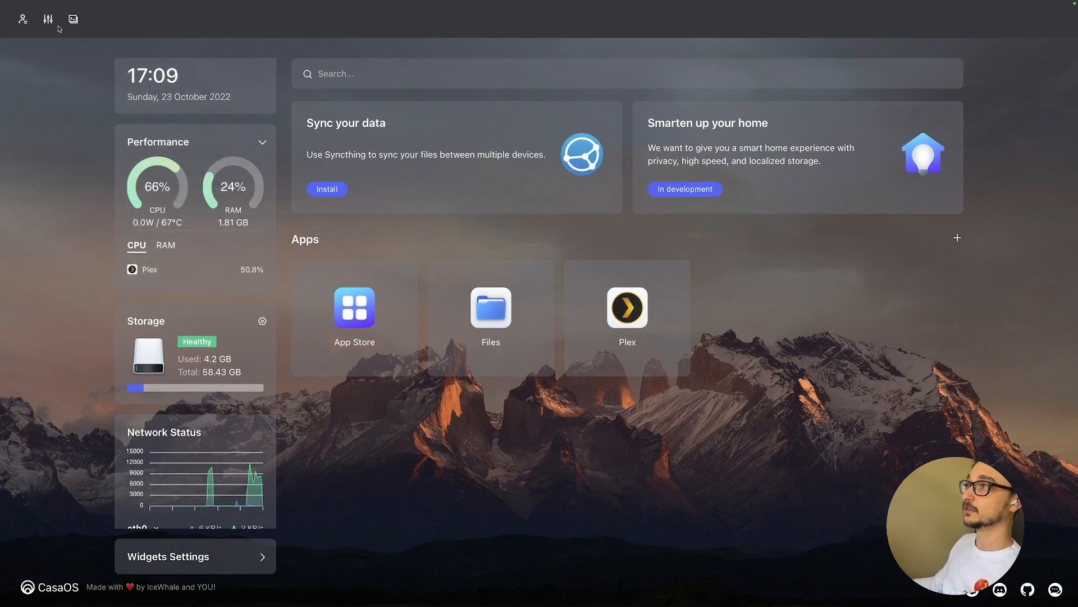
{"action": "left_click", "coordinate": [72, 19]}
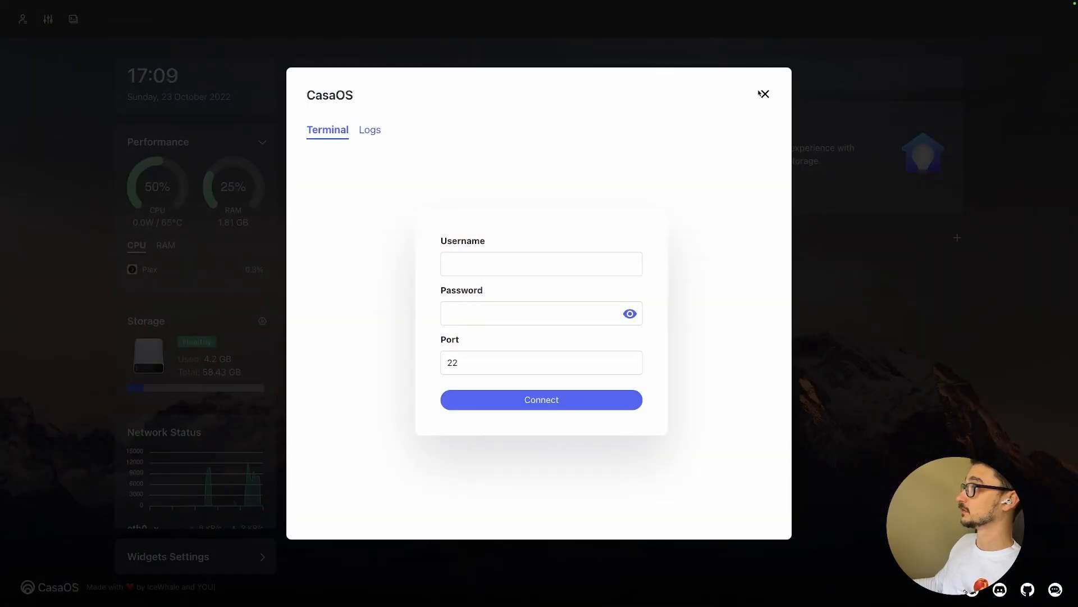
{"action": "left_click", "coordinate": [369, 131]}
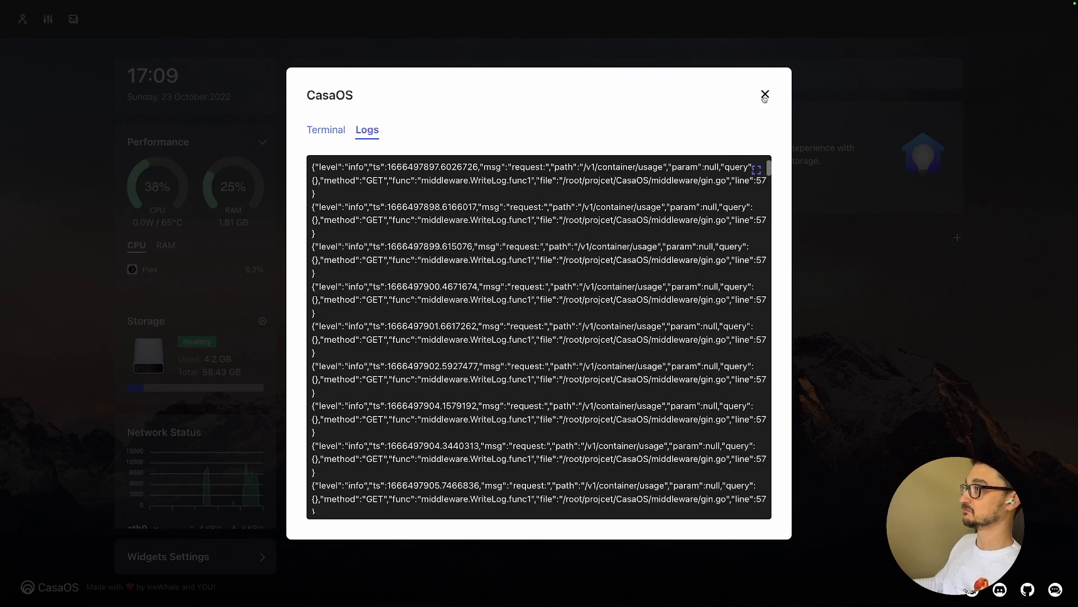
{"action": "left_click", "coordinate": [764, 93]}
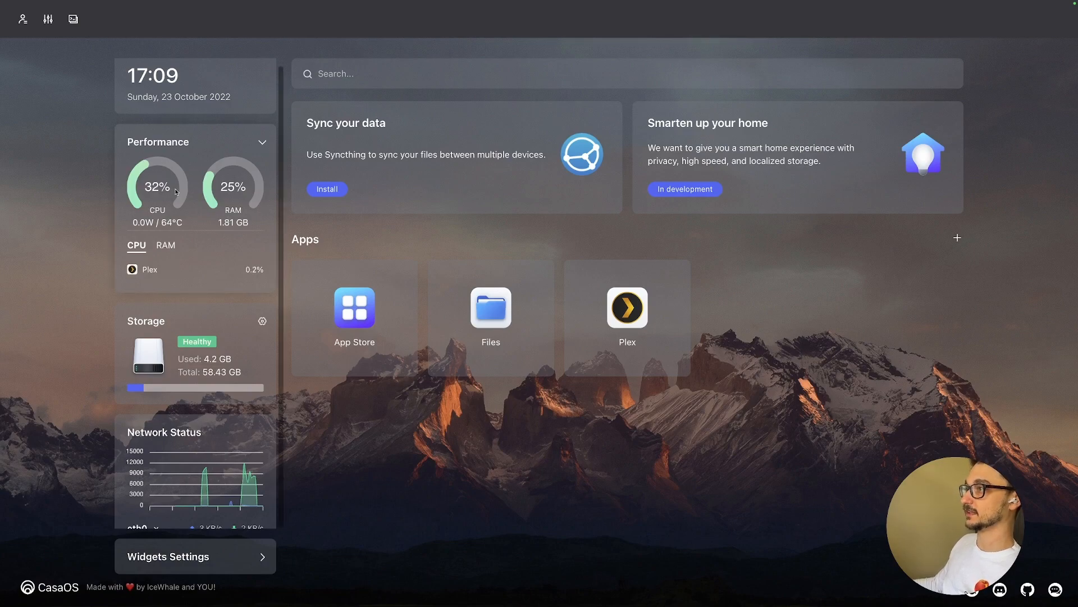
{"action": "mouse_move", "coordinate": [501, 438]}
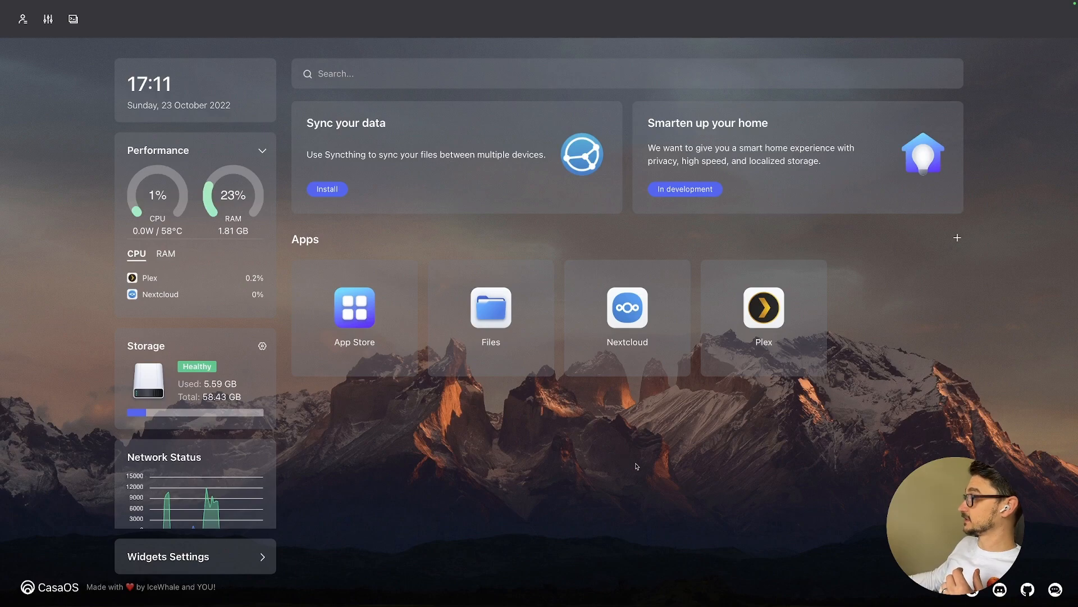
Step: Launch the newly installed Nextcloud app from the dashboard
{"action": "left_click", "coordinate": [626, 317]}
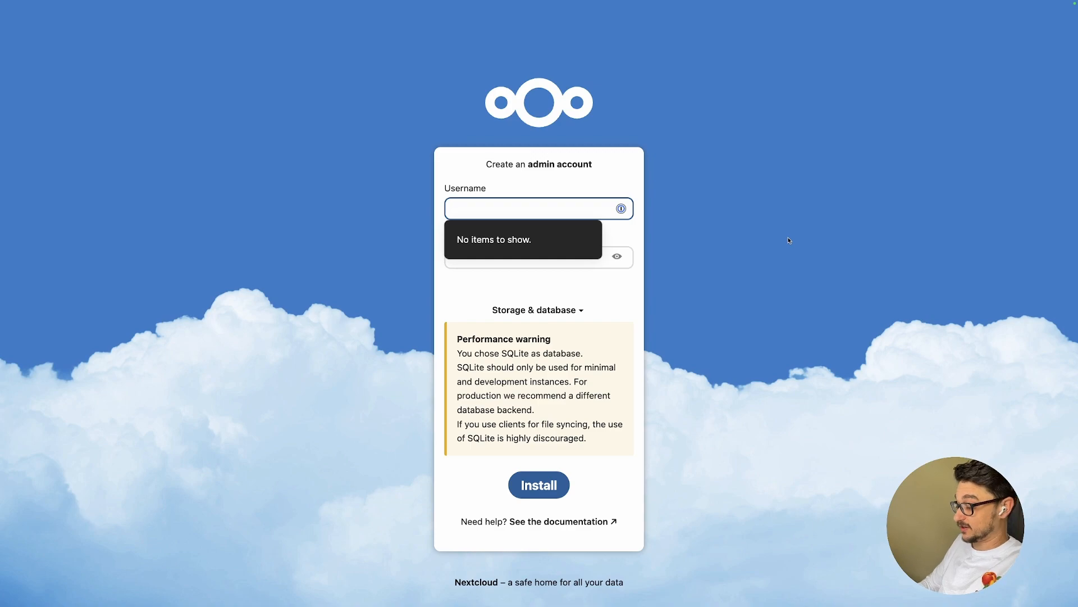
Step: Create the Nextcloud admin account 'Techdox' with a password and start the install
{"action": "type", "text": "Techdox"}
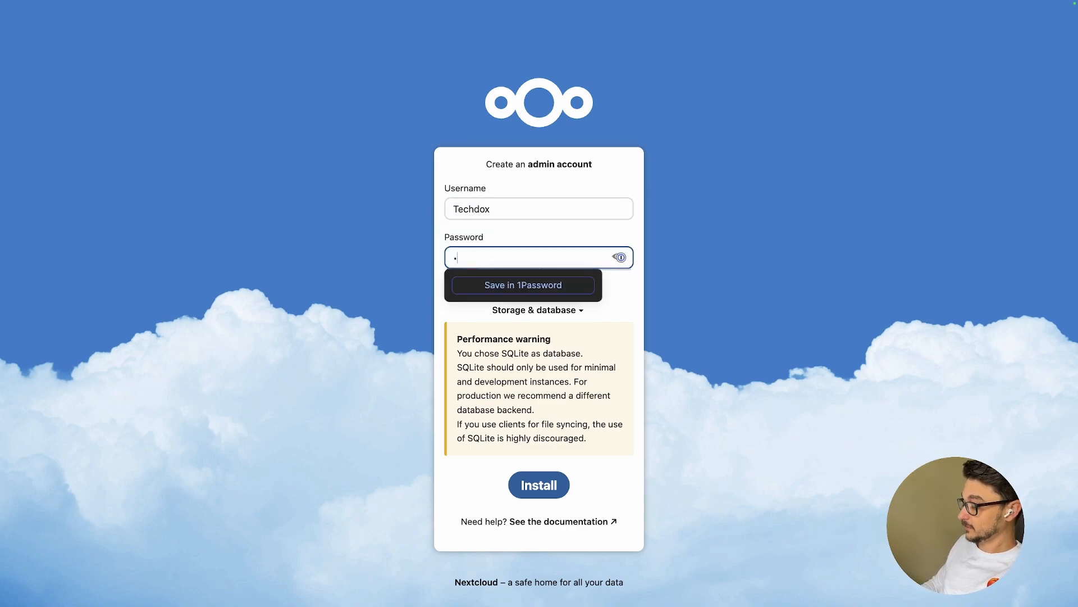
{"action": "type", "text": "password"}
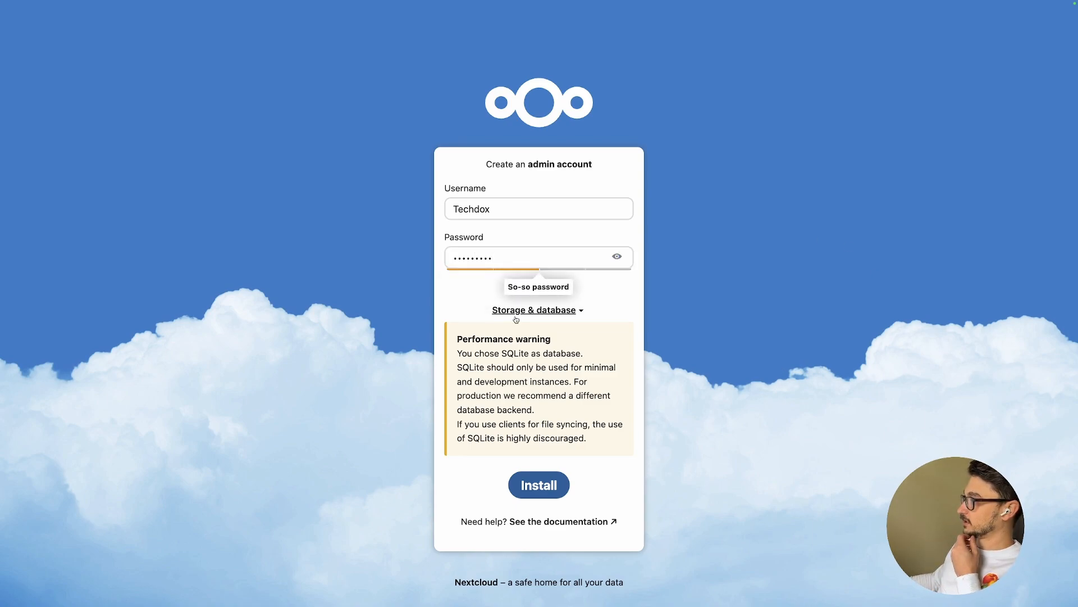
{"action": "left_click", "coordinate": [538, 484]}
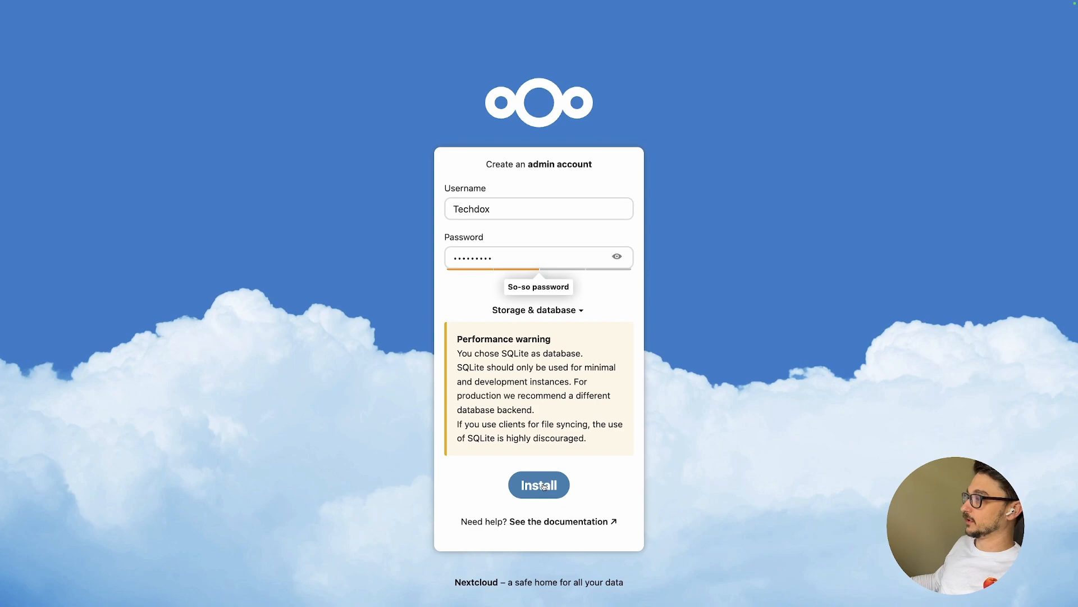
{"action": "left_click", "coordinate": [538, 484]}
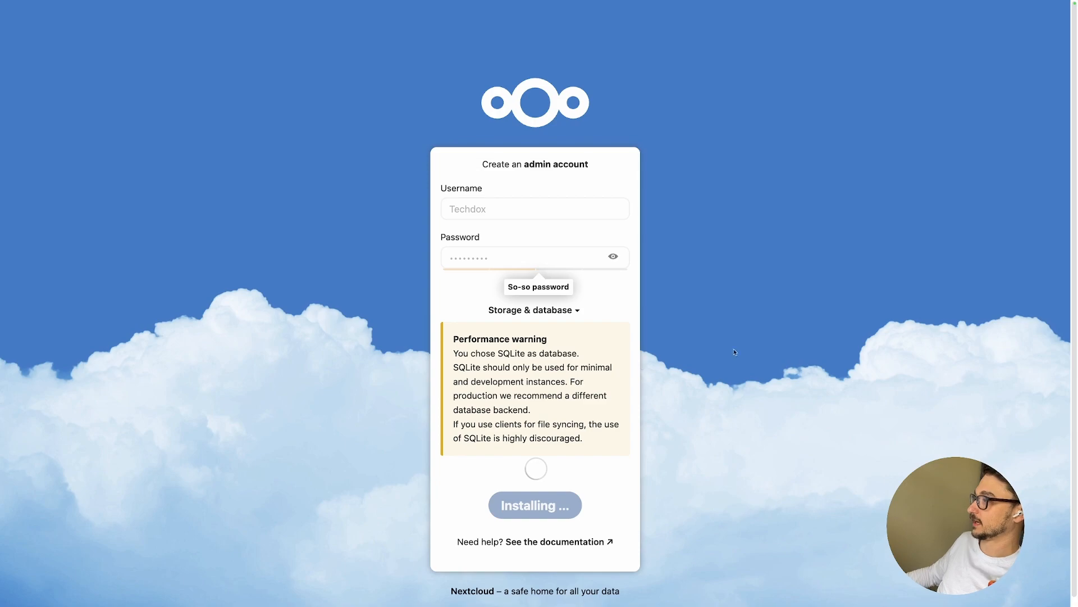
{"action": "mouse_move", "coordinate": [771, 349]}
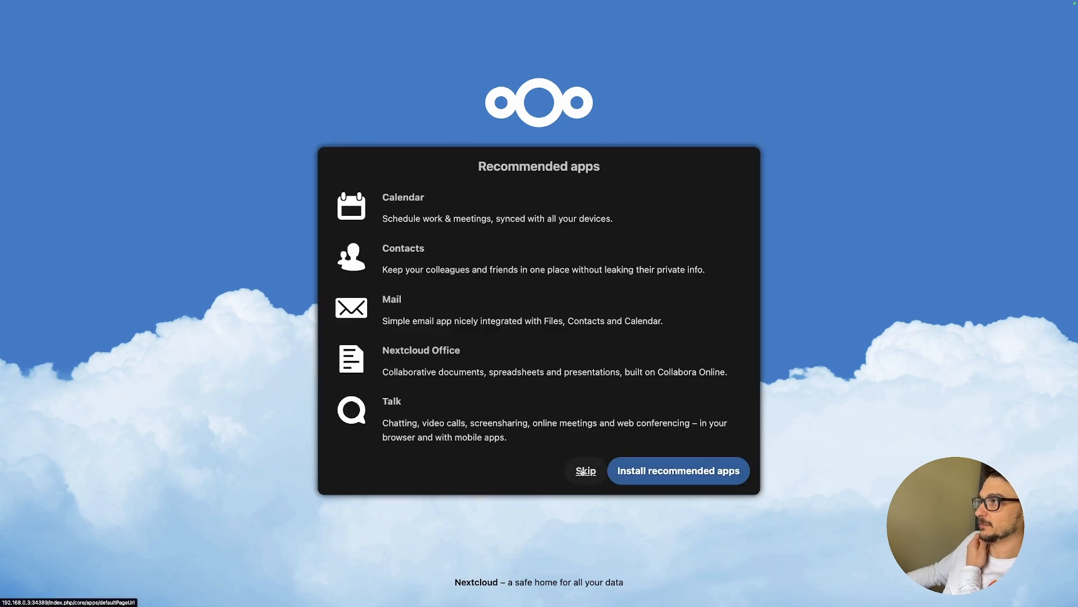
Step: Skip recommended apps, dismiss the Nextcloud Hub intro and show the Files view
{"action": "left_click", "coordinate": [585, 471]}
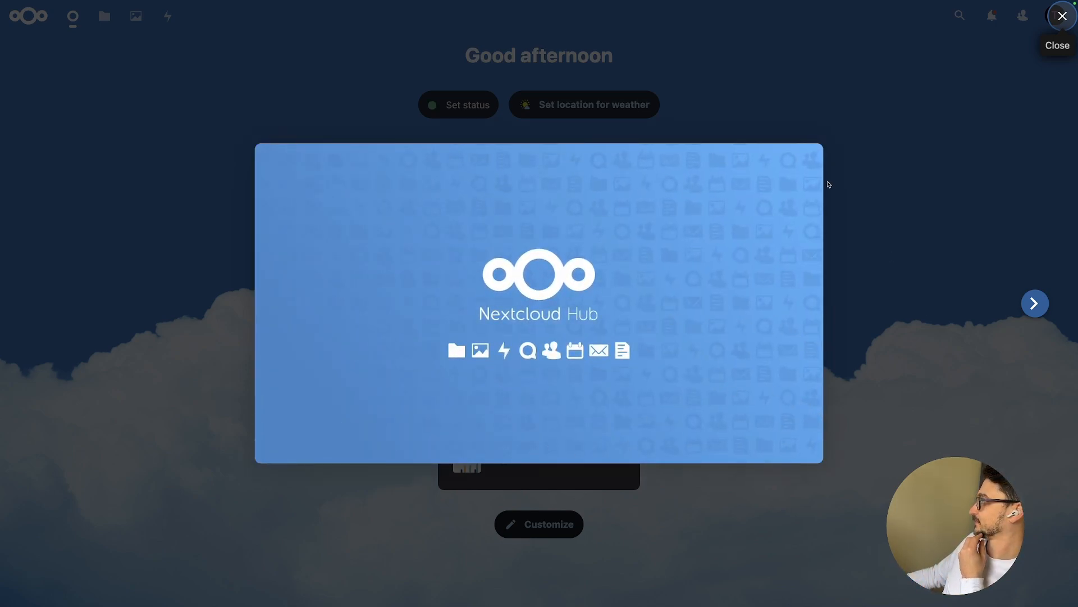
{"action": "left_click", "coordinate": [1062, 15]}
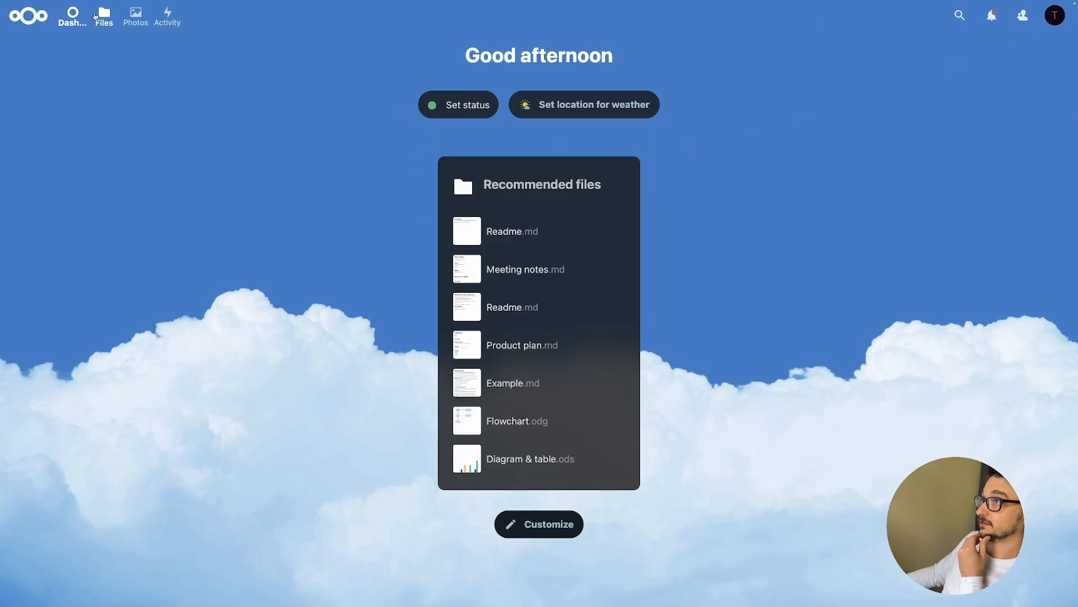
{"action": "left_click", "coordinate": [103, 14]}
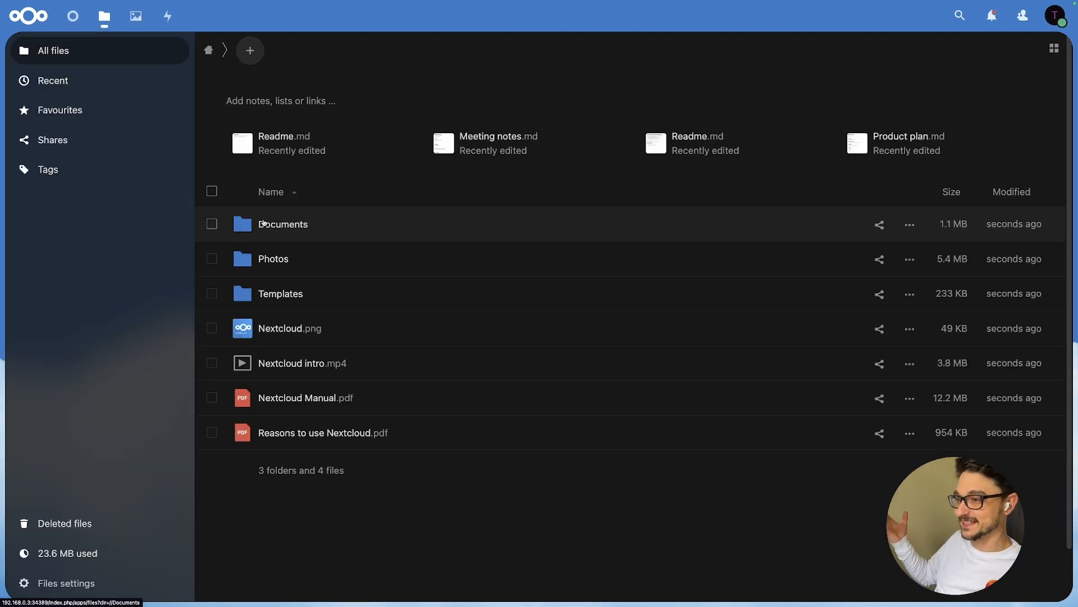
{"action": "mouse_move", "coordinate": [279, 223]}
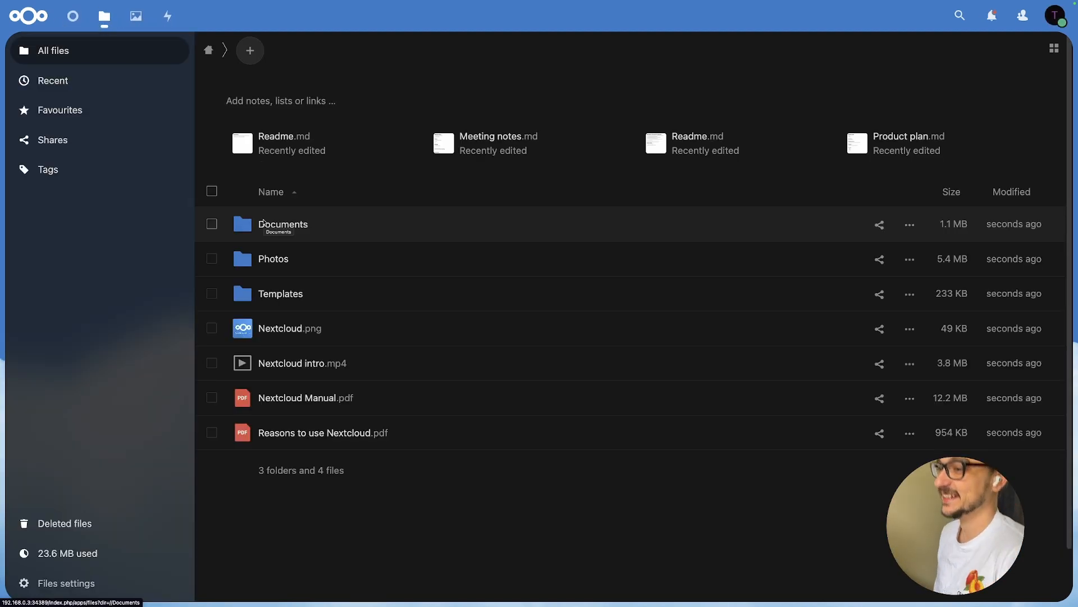